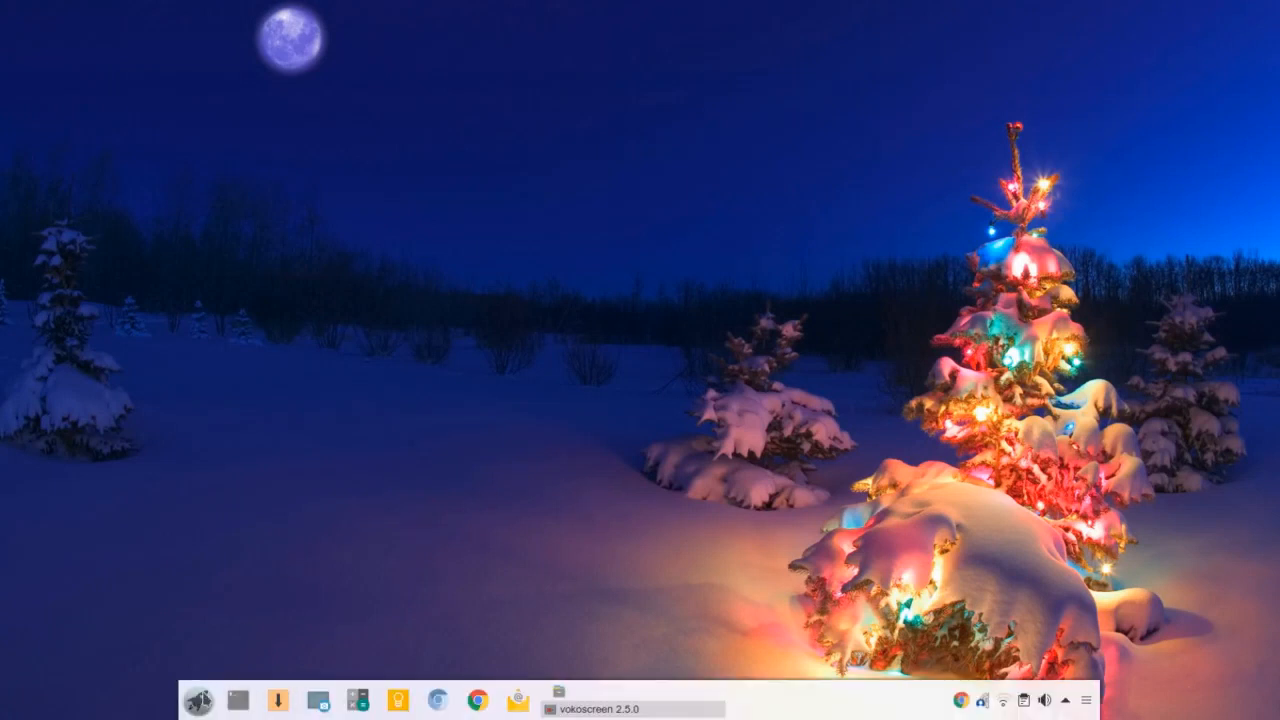
Launch Vocal from the dock so the library with Destination Linux Podcast appears
left_click(206, 700)
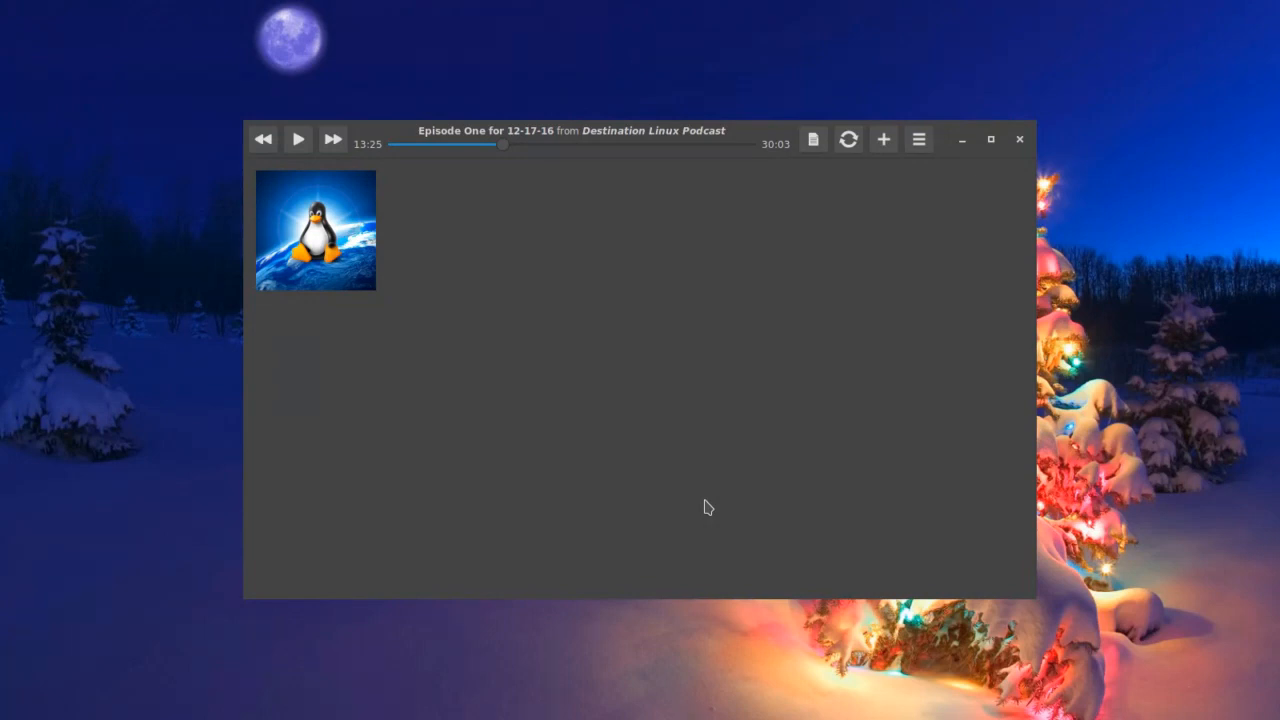
mouse_move(748, 388)
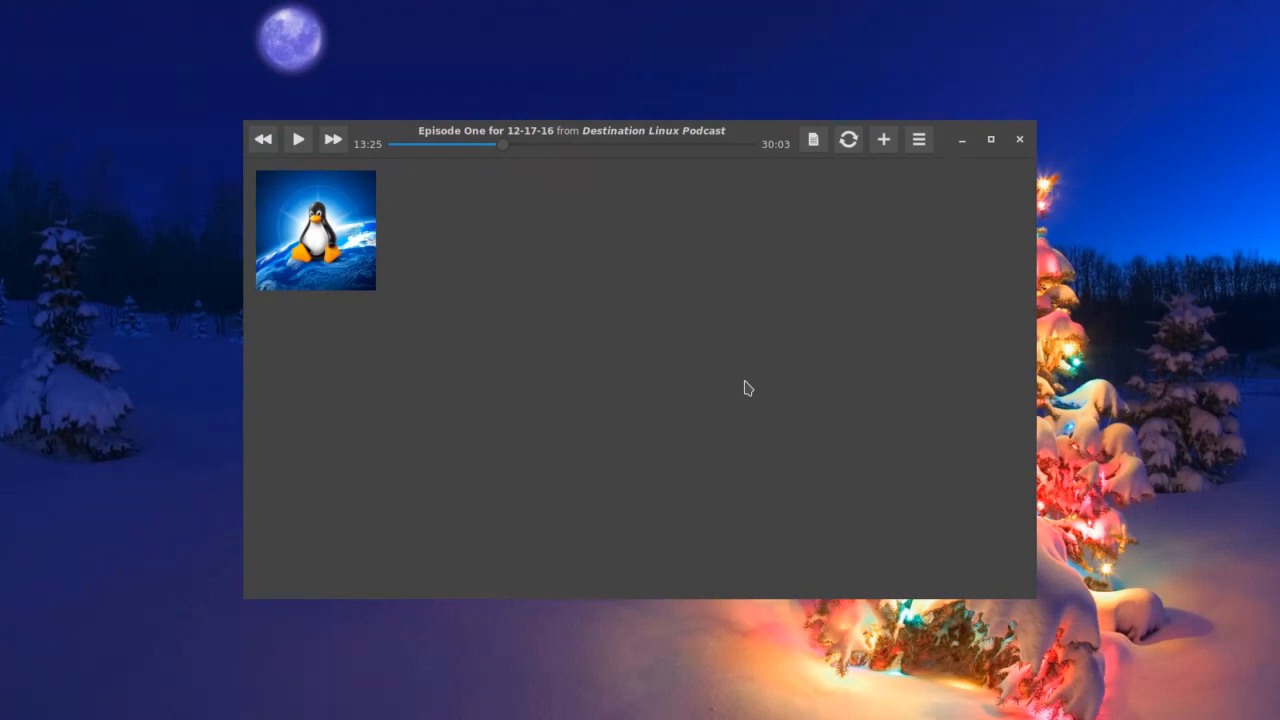
mouse_move(808, 280)
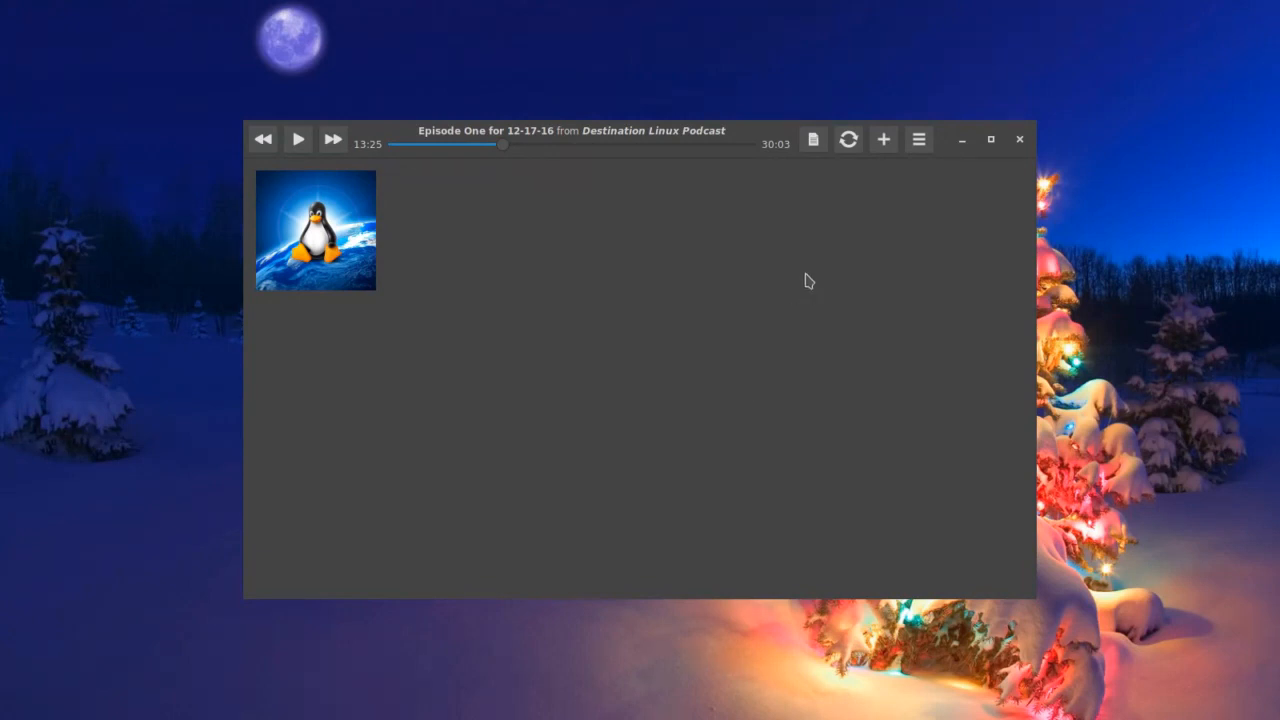
mouse_move(884, 144)
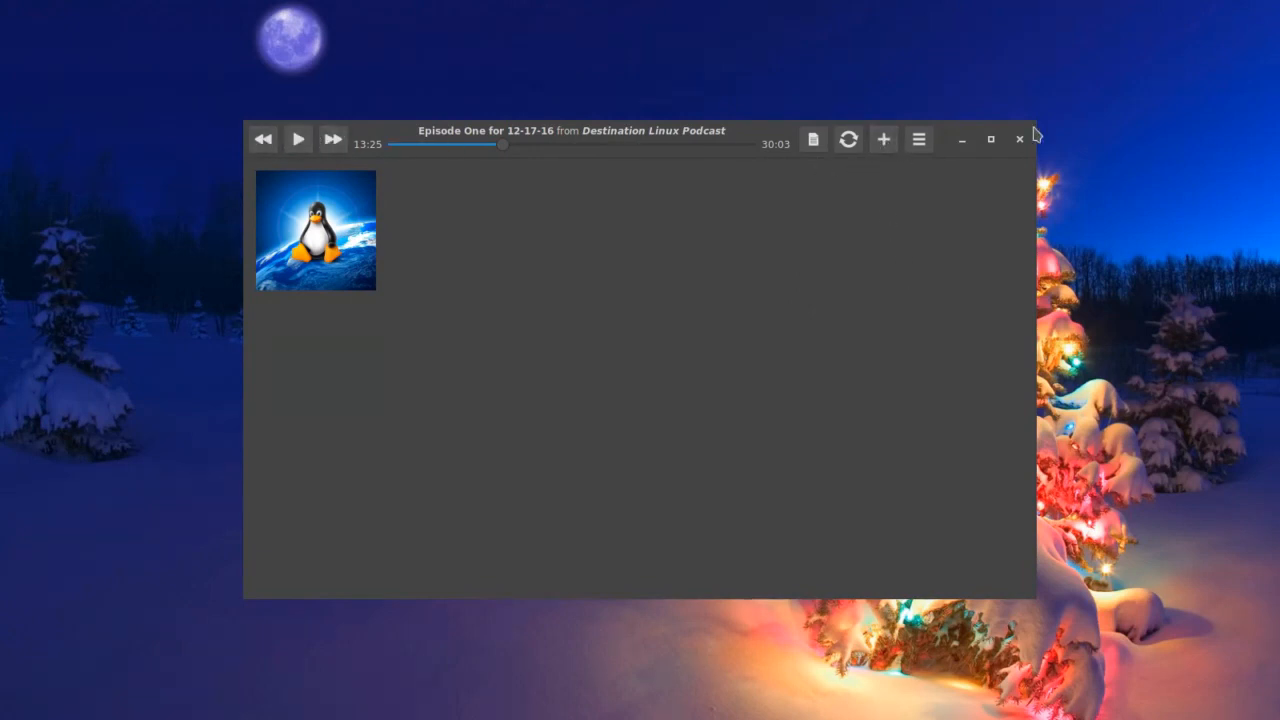
mouse_move(640, 264)
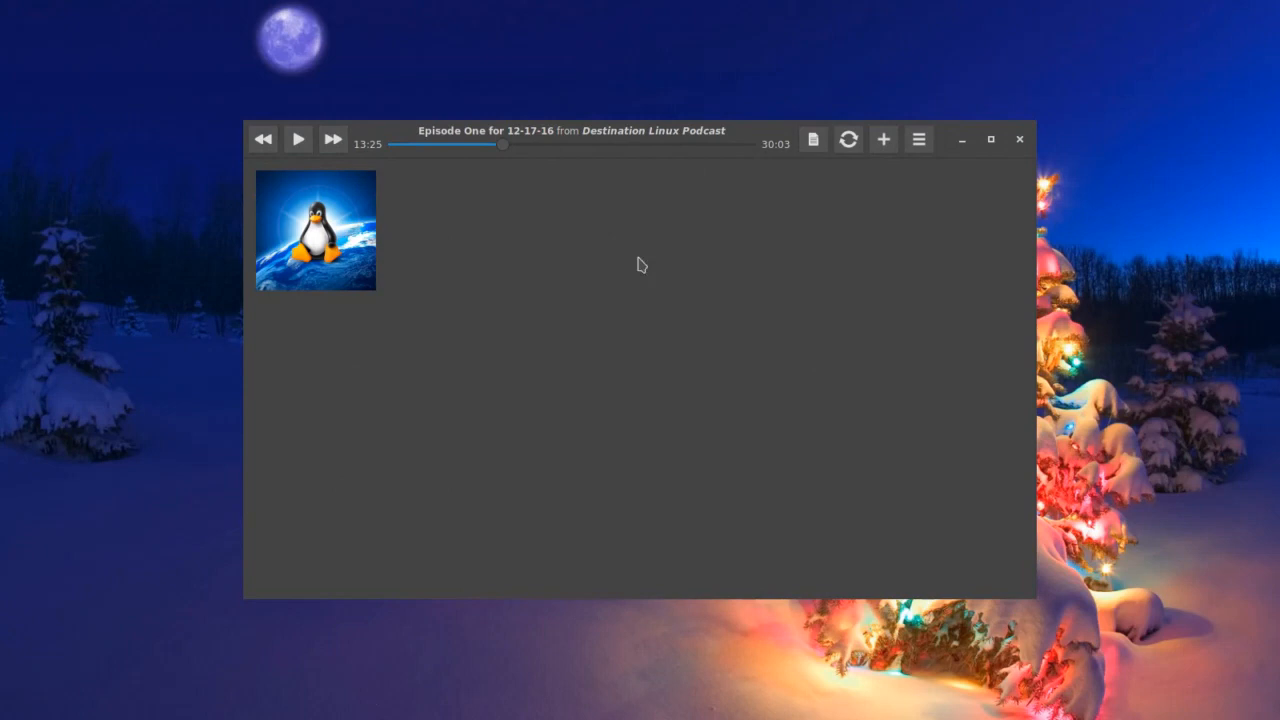
mouse_move(712, 416)
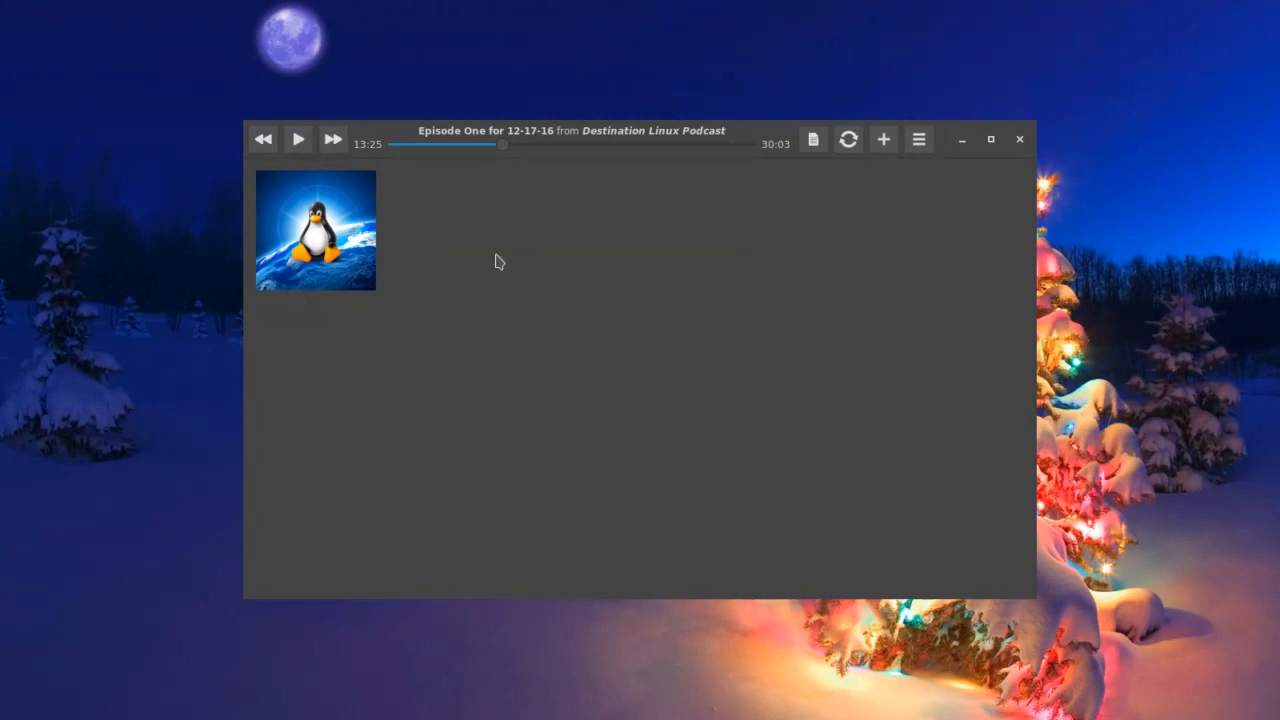
mouse_move(736, 260)
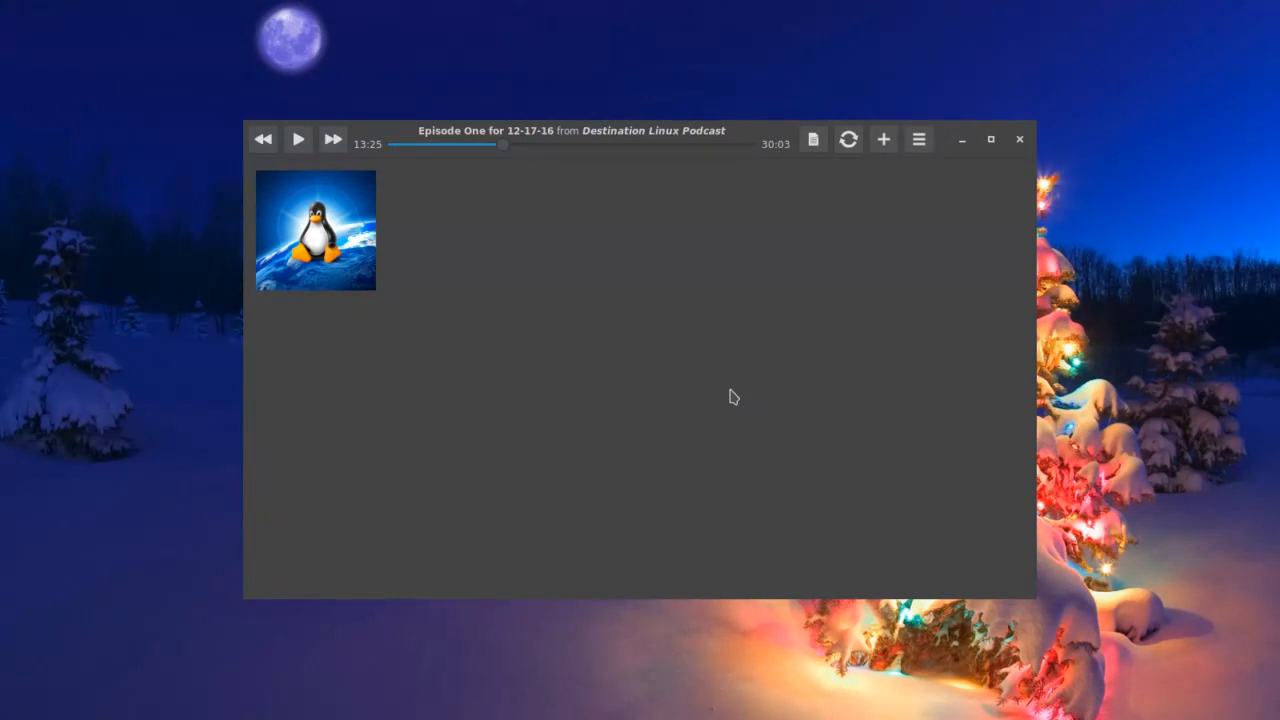
mouse_move(884, 140)
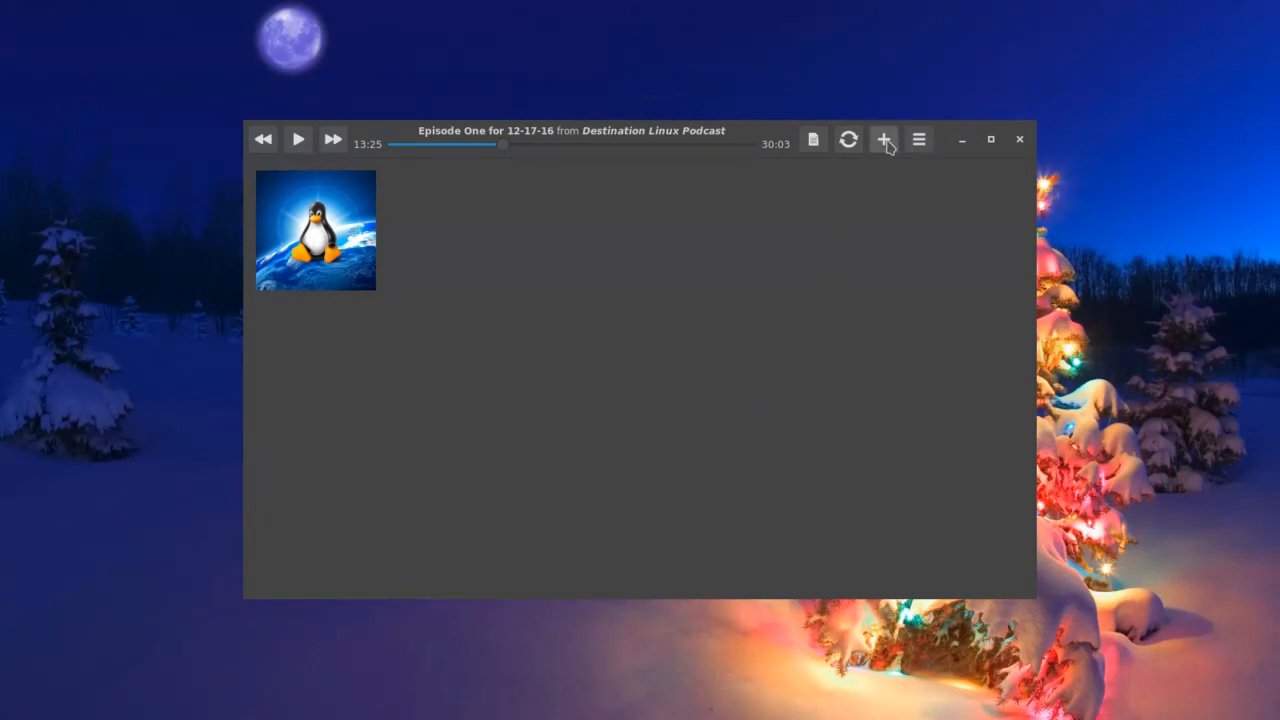
Start adding a new podcast feed from the + menu
left_click(884, 140)
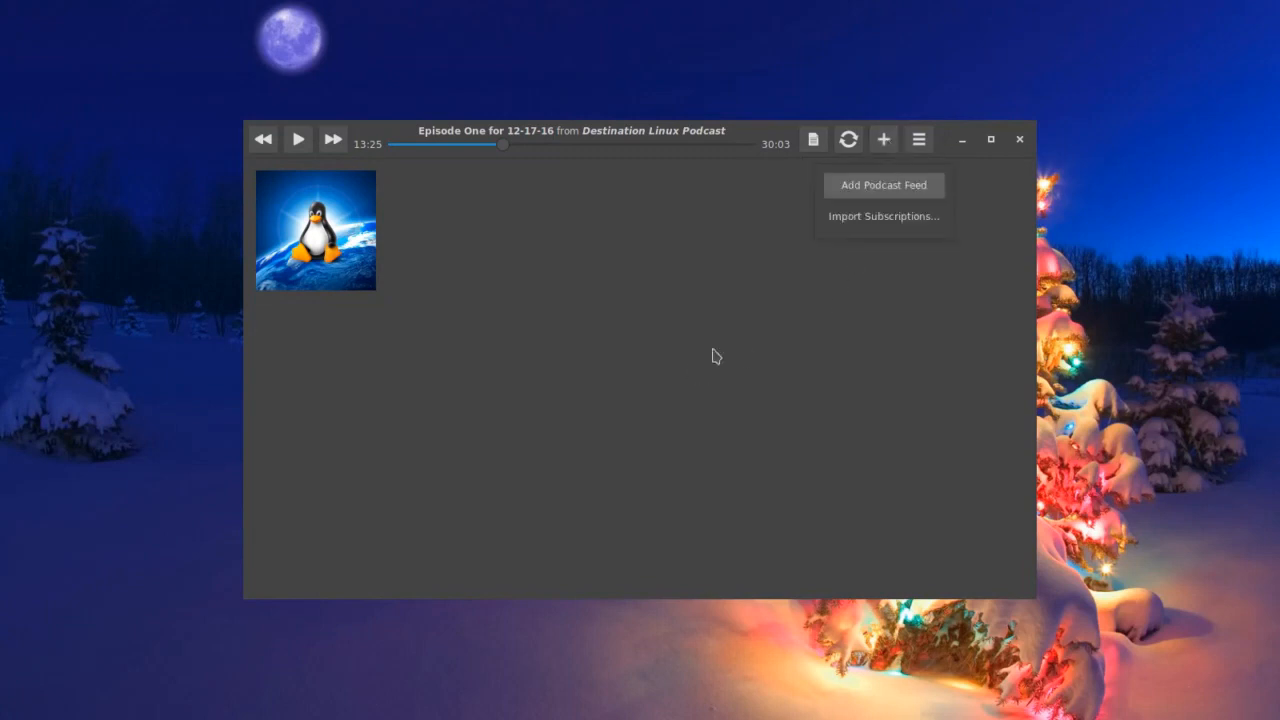
left_click(884, 184)
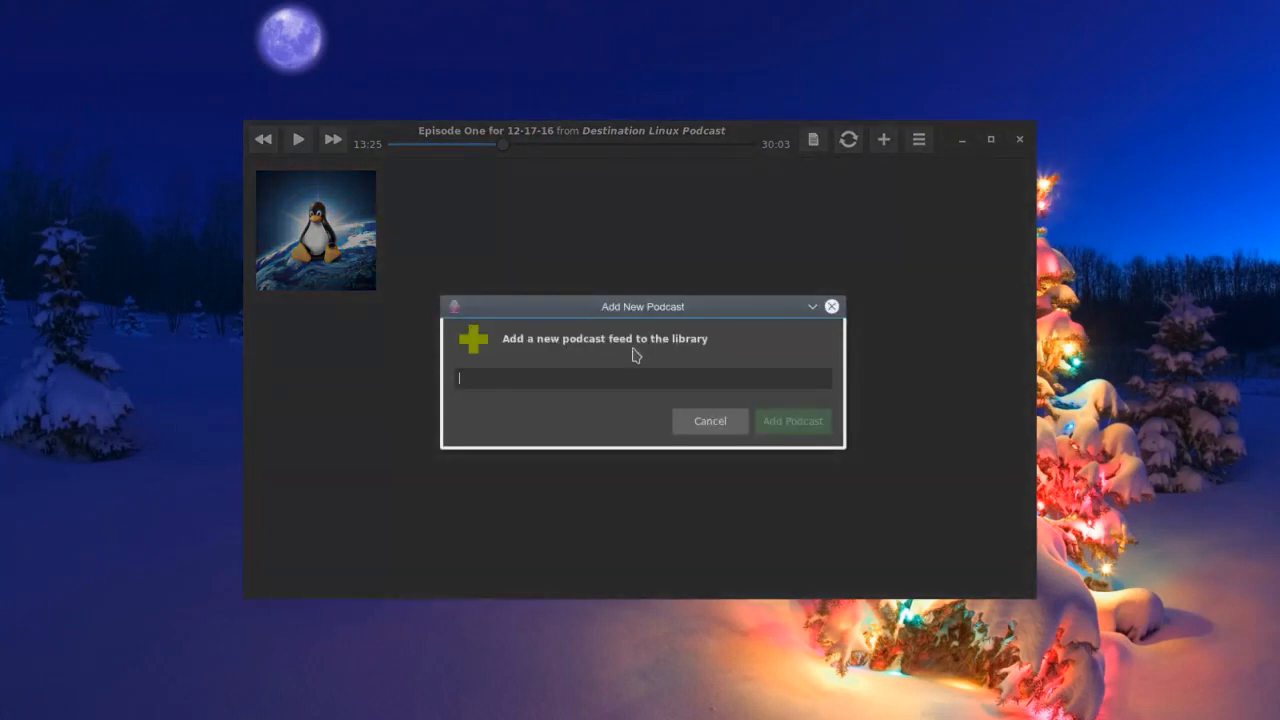
mouse_move(564, 380)
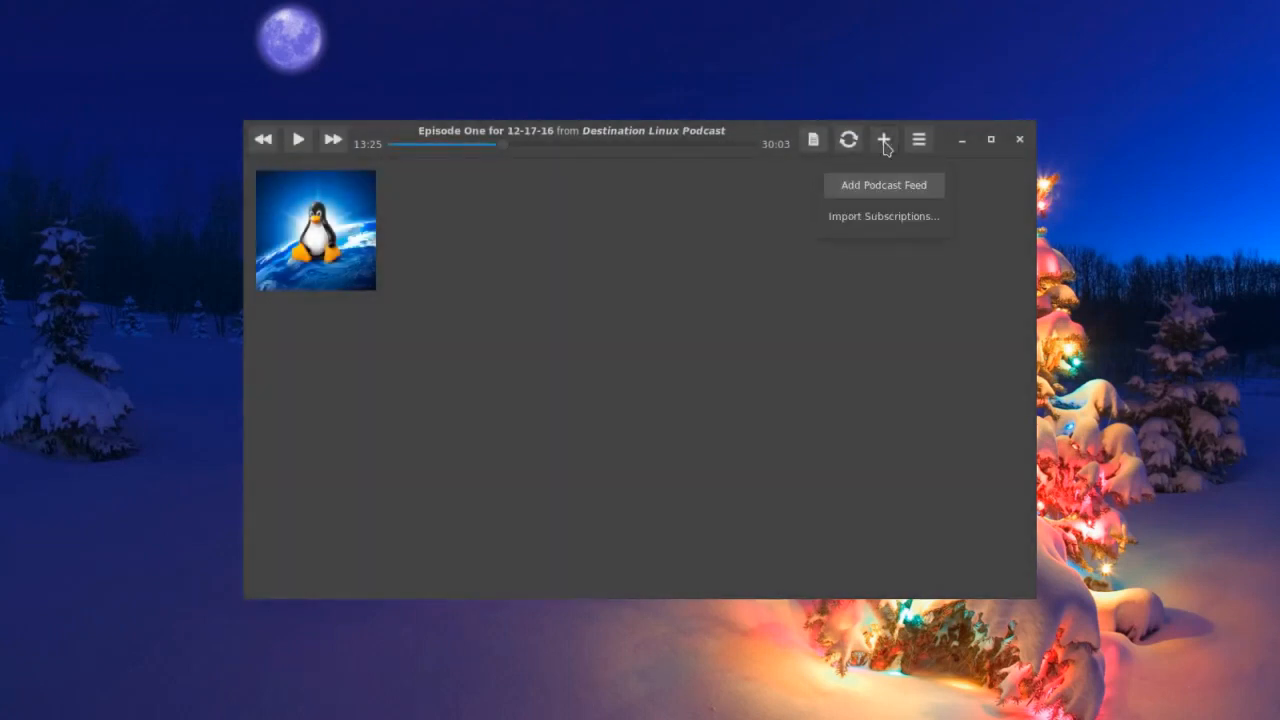
Begin importing subscriptions from an OPML file, then cancel the file chooser
left_click(884, 216)
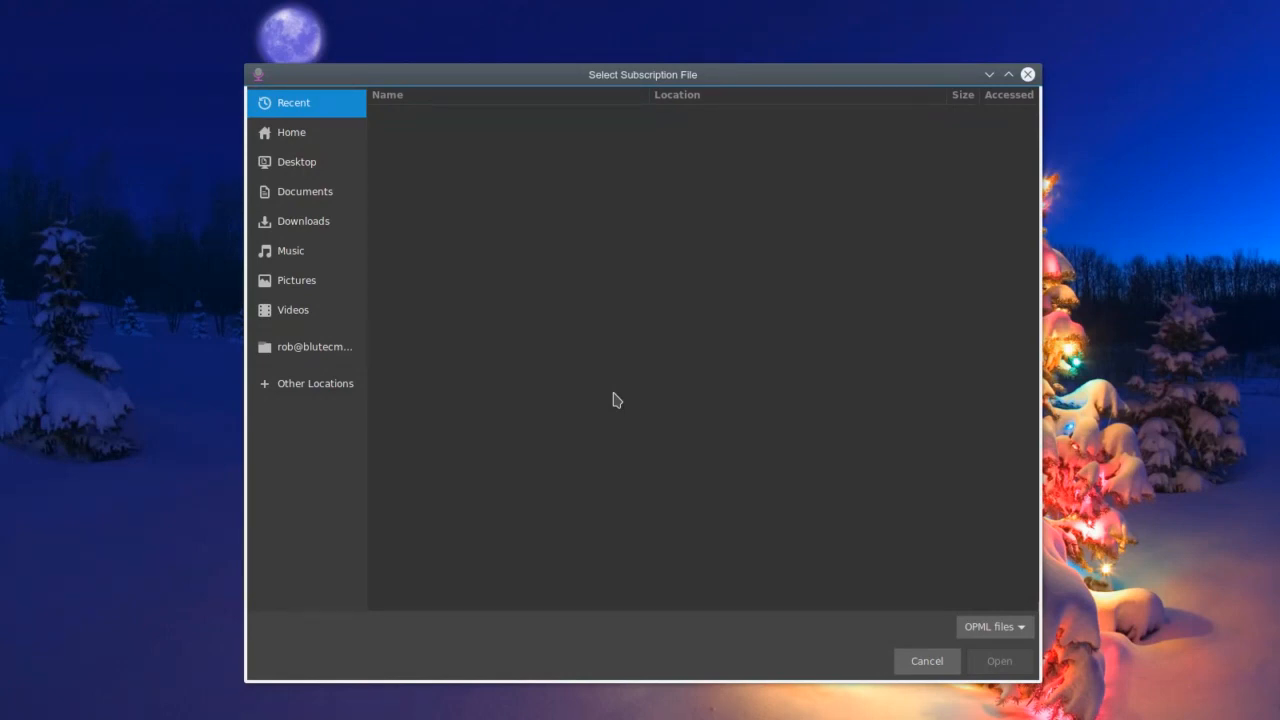
mouse_move(894, 664)
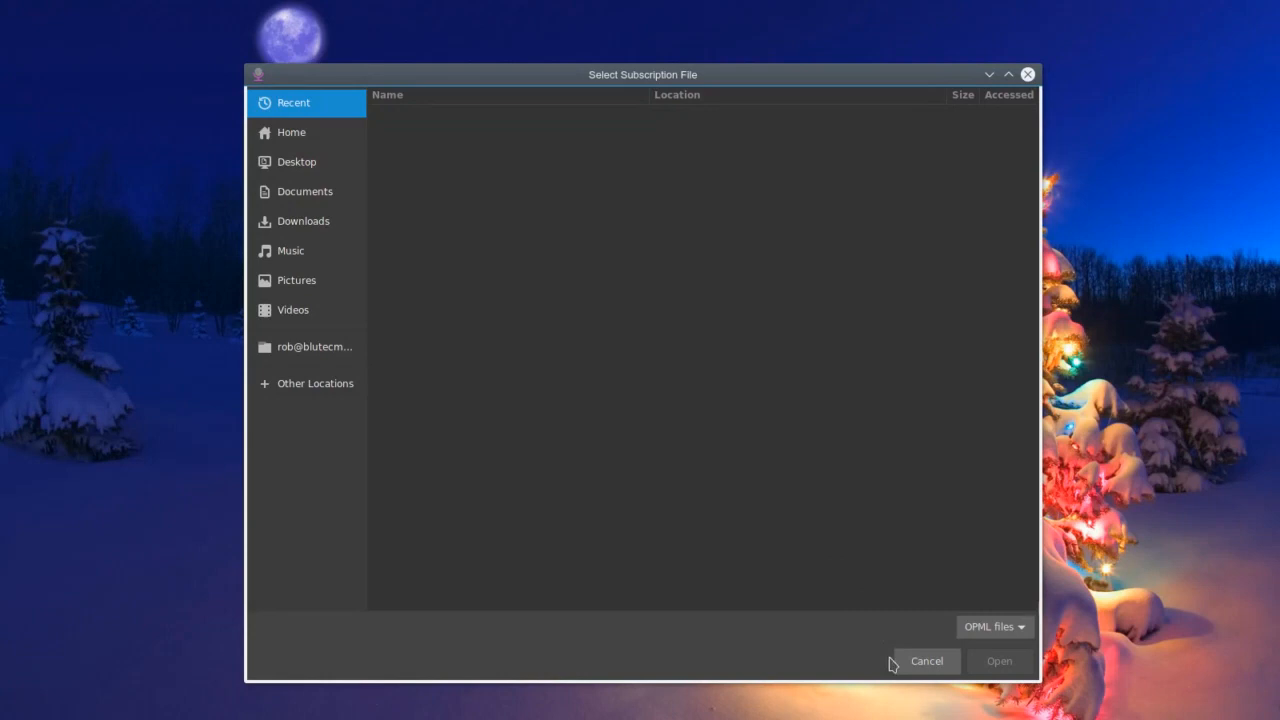
left_click(928, 660)
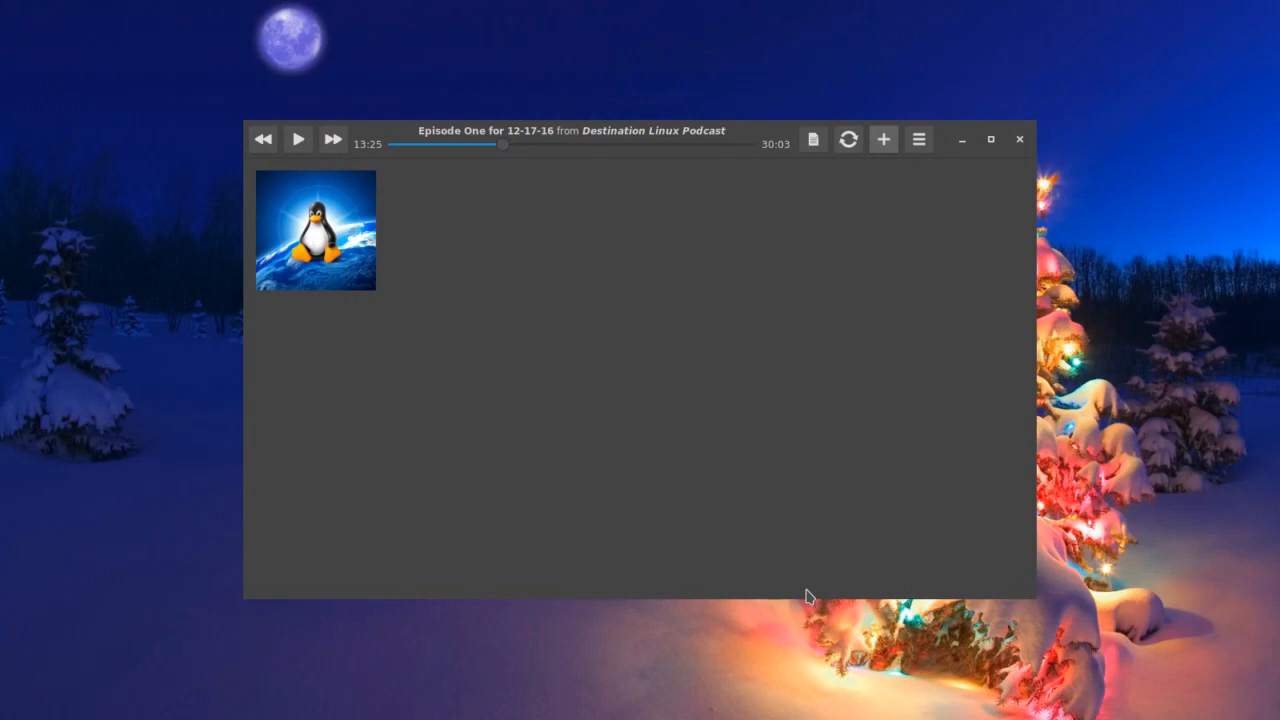
mouse_move(892, 428)
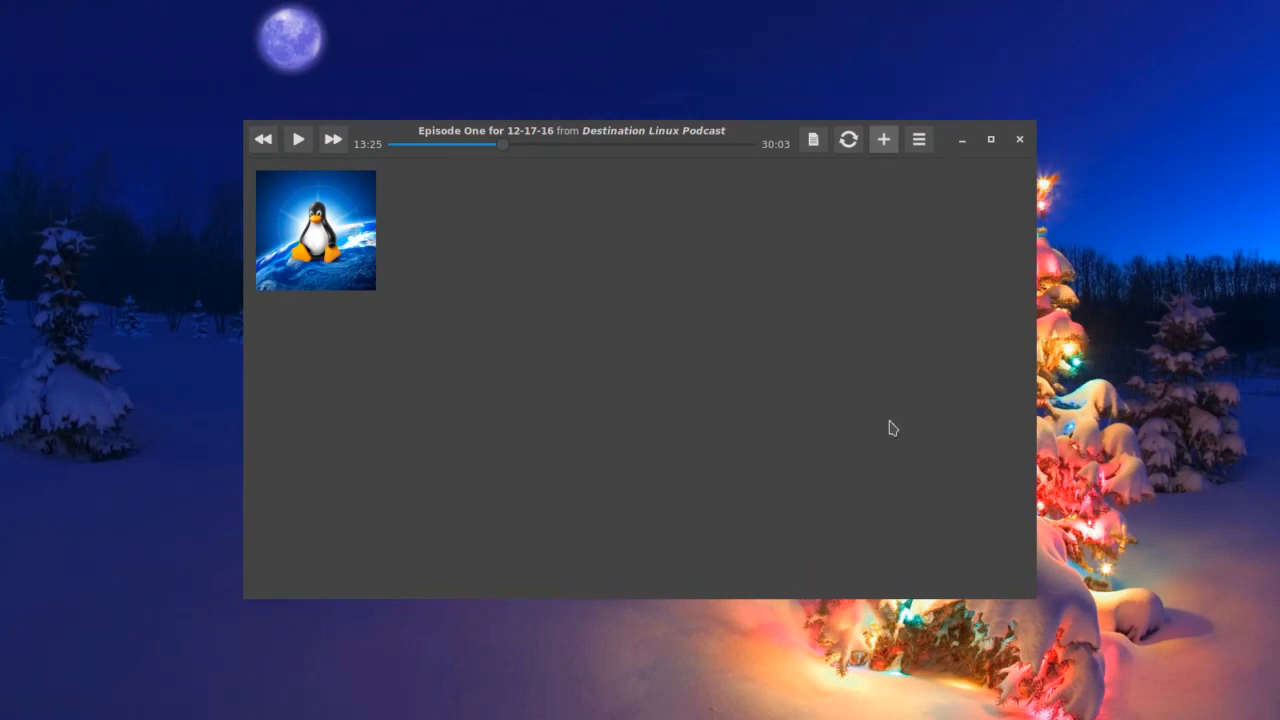
mouse_move(332, 164)
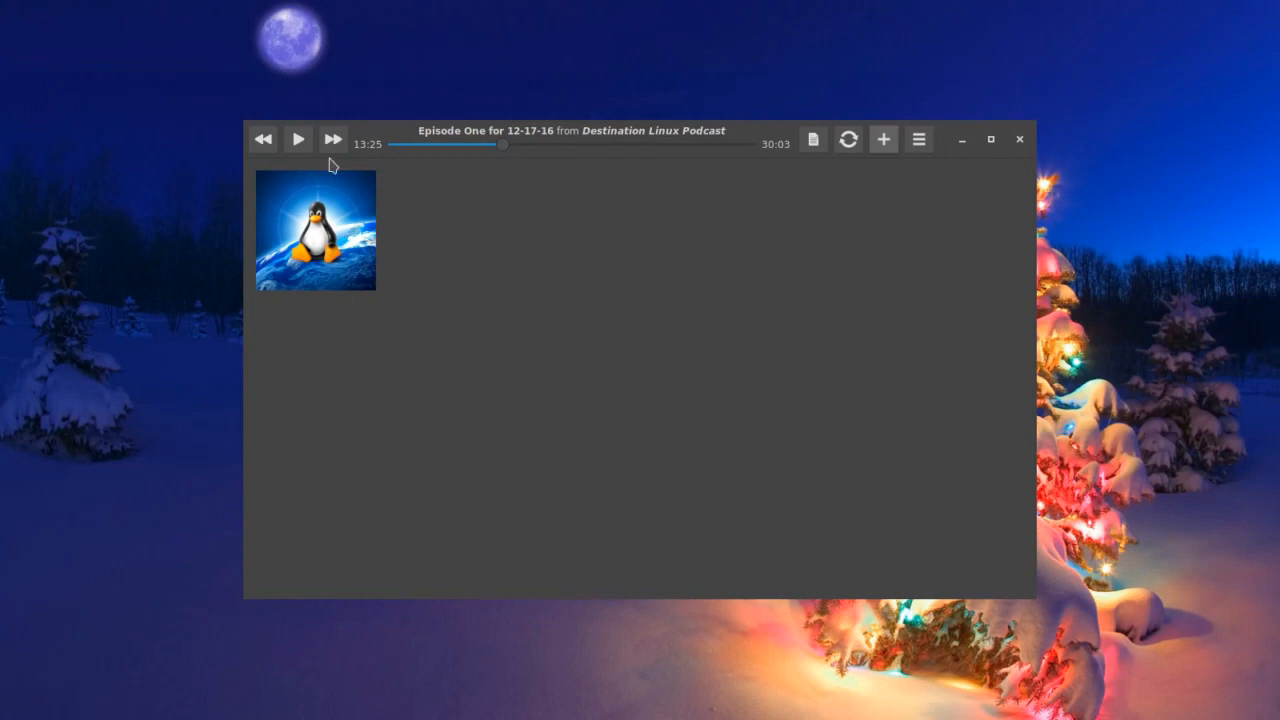
mouse_move(290, 232)
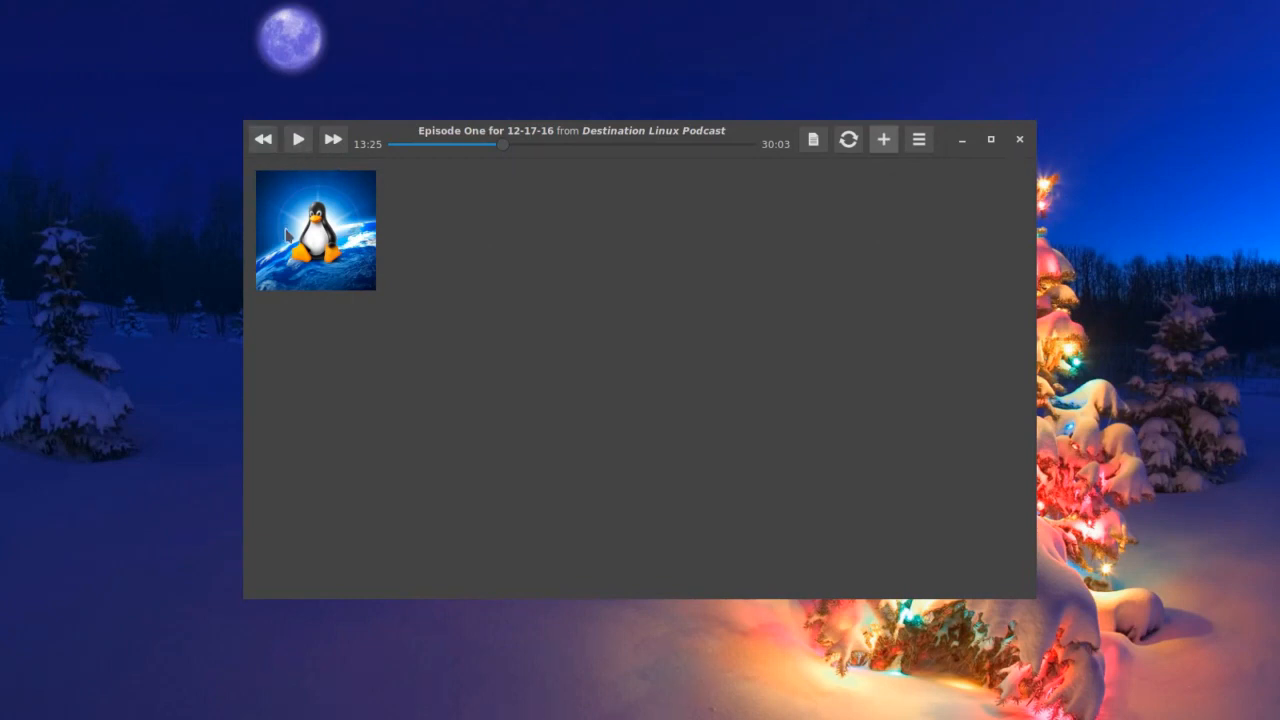
left_click(316, 230)
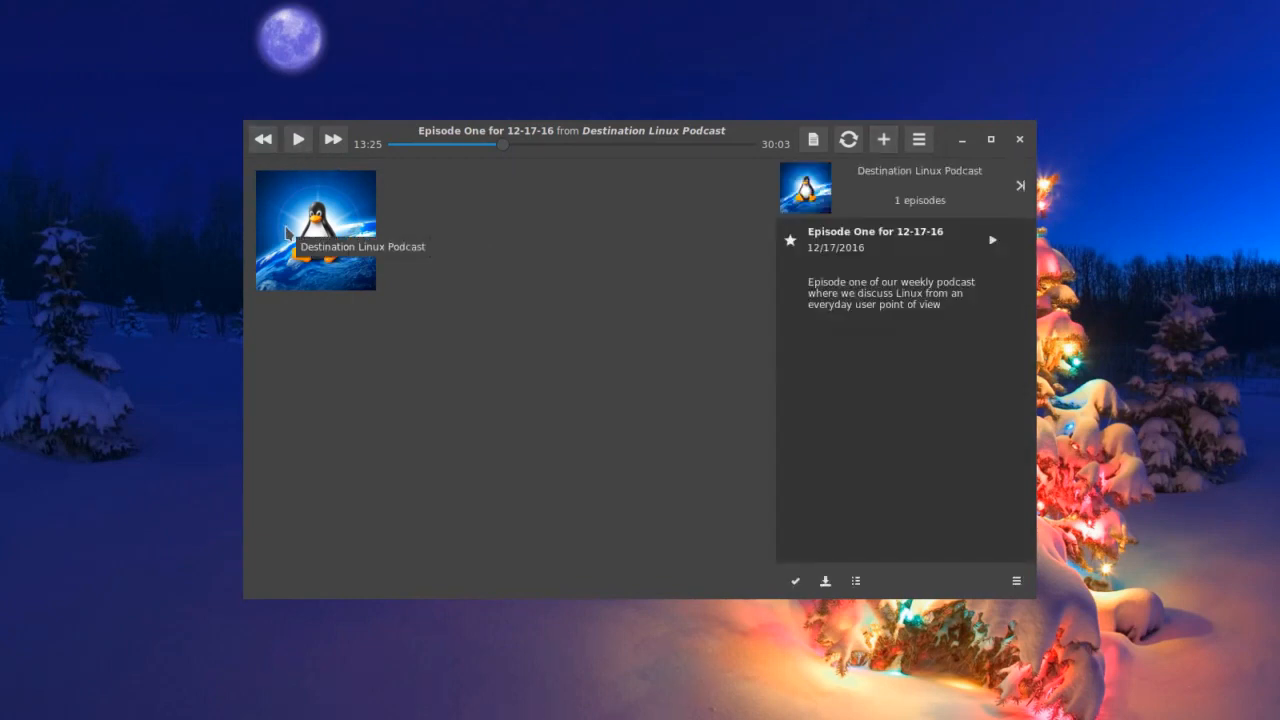
mouse_move(864, 386)
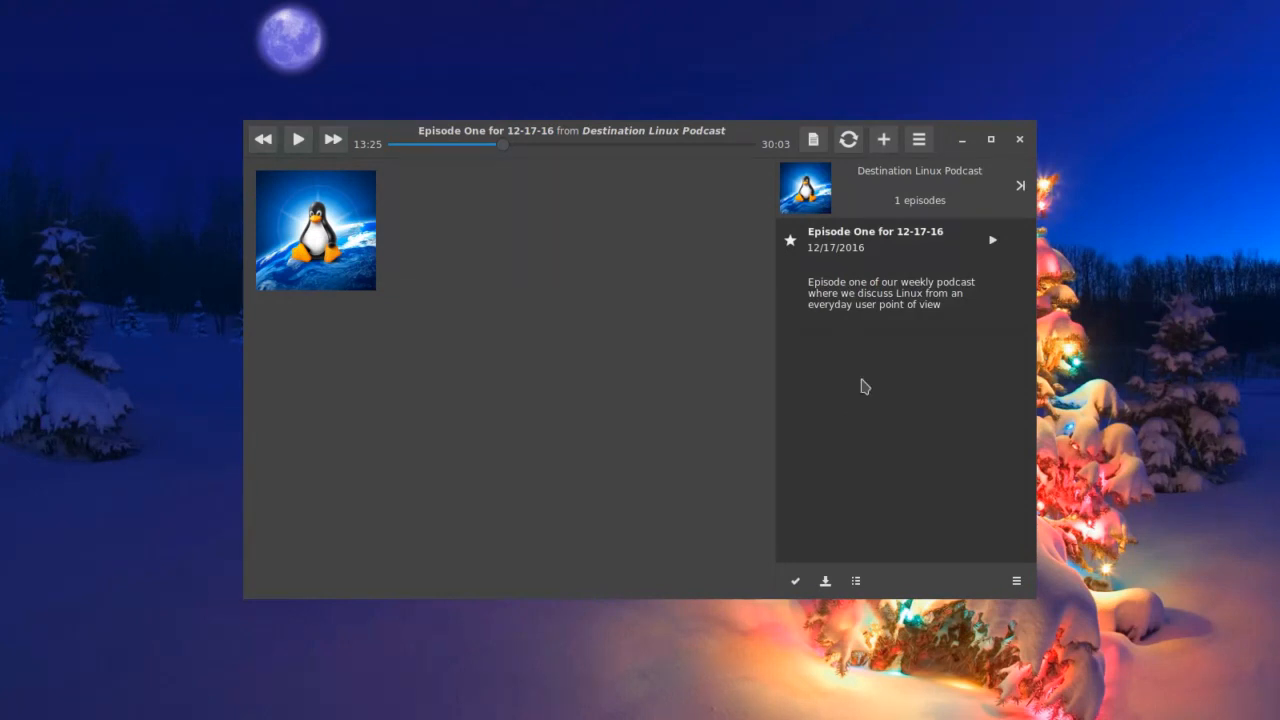
mouse_move(880, 308)
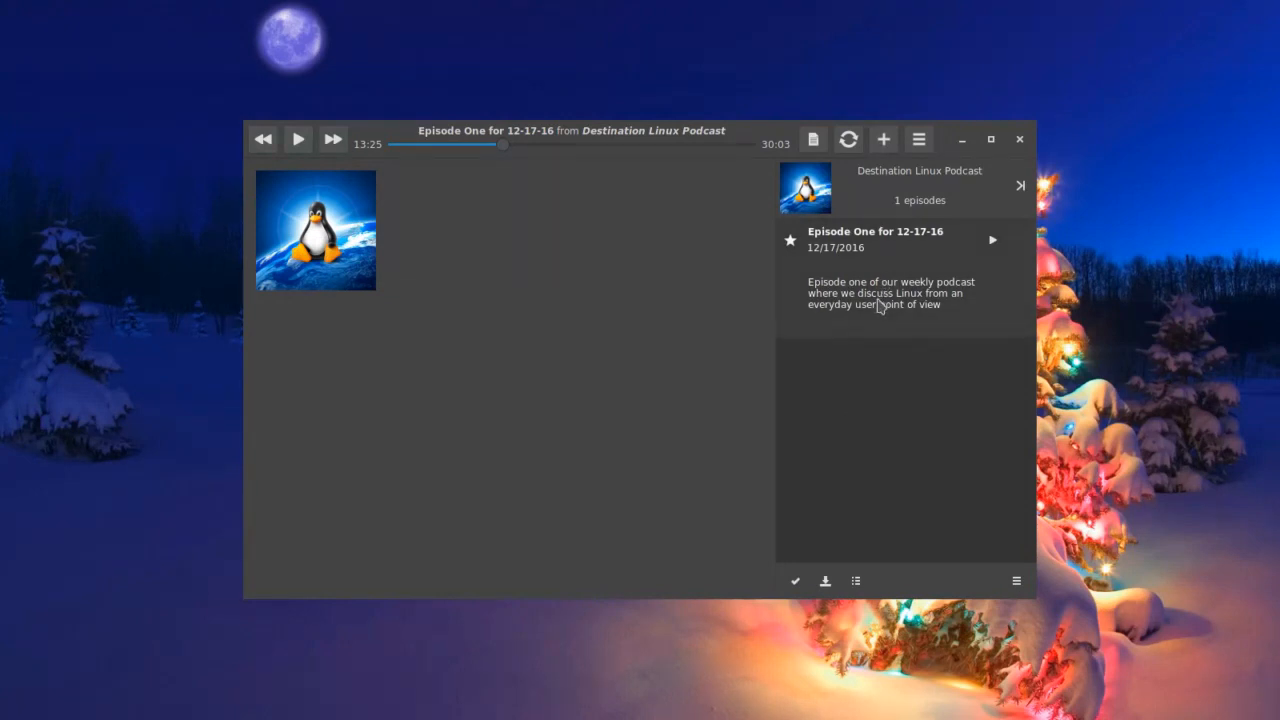
mouse_move(1012, 244)
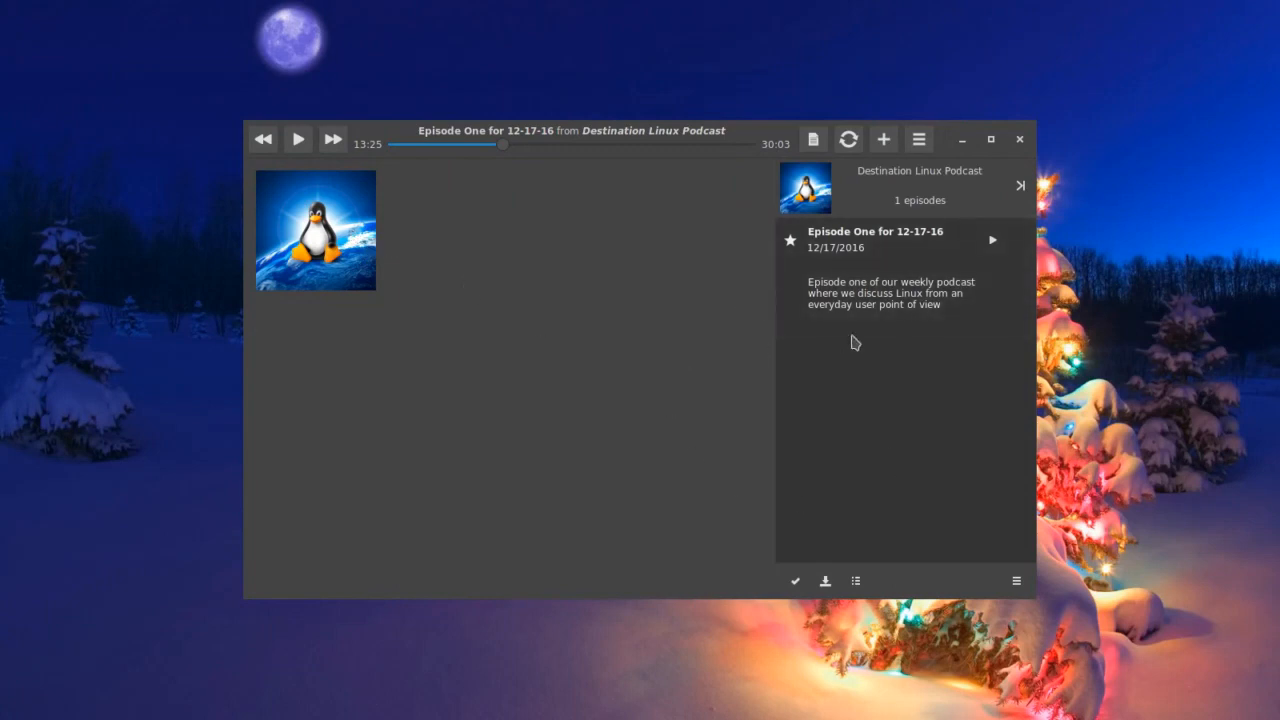
left_click(890, 270)
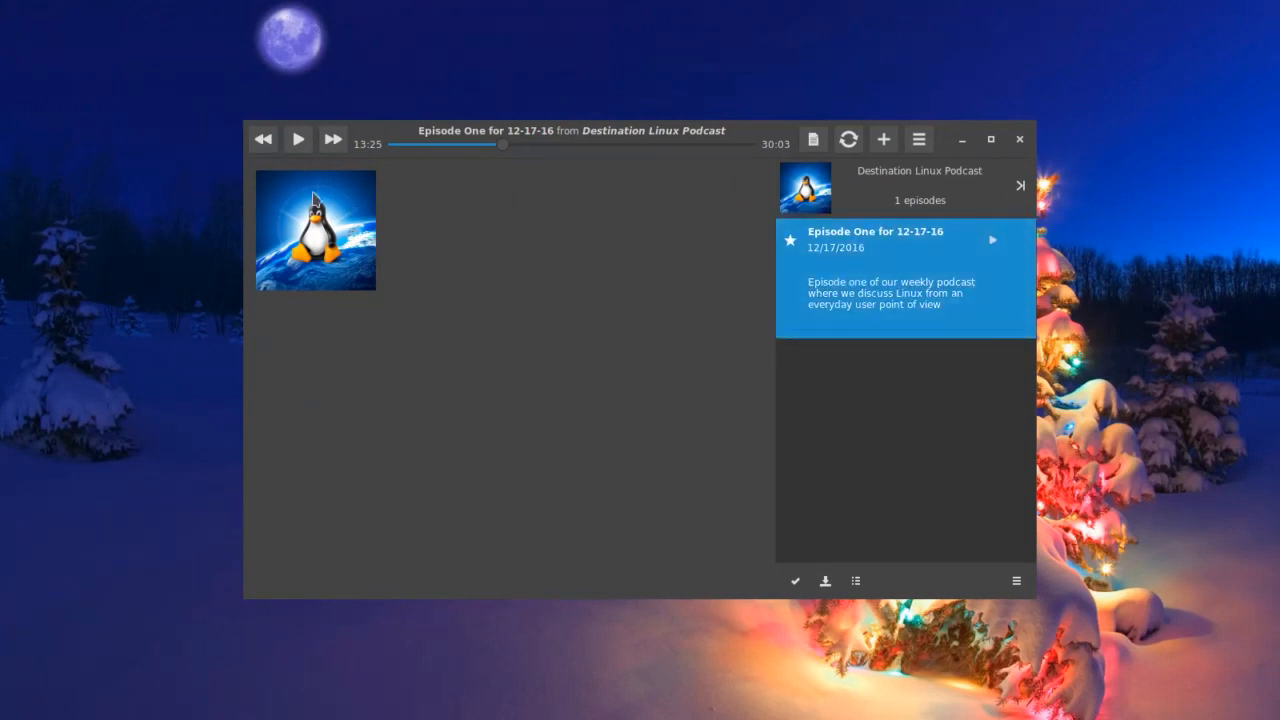
mouse_move(264, 140)
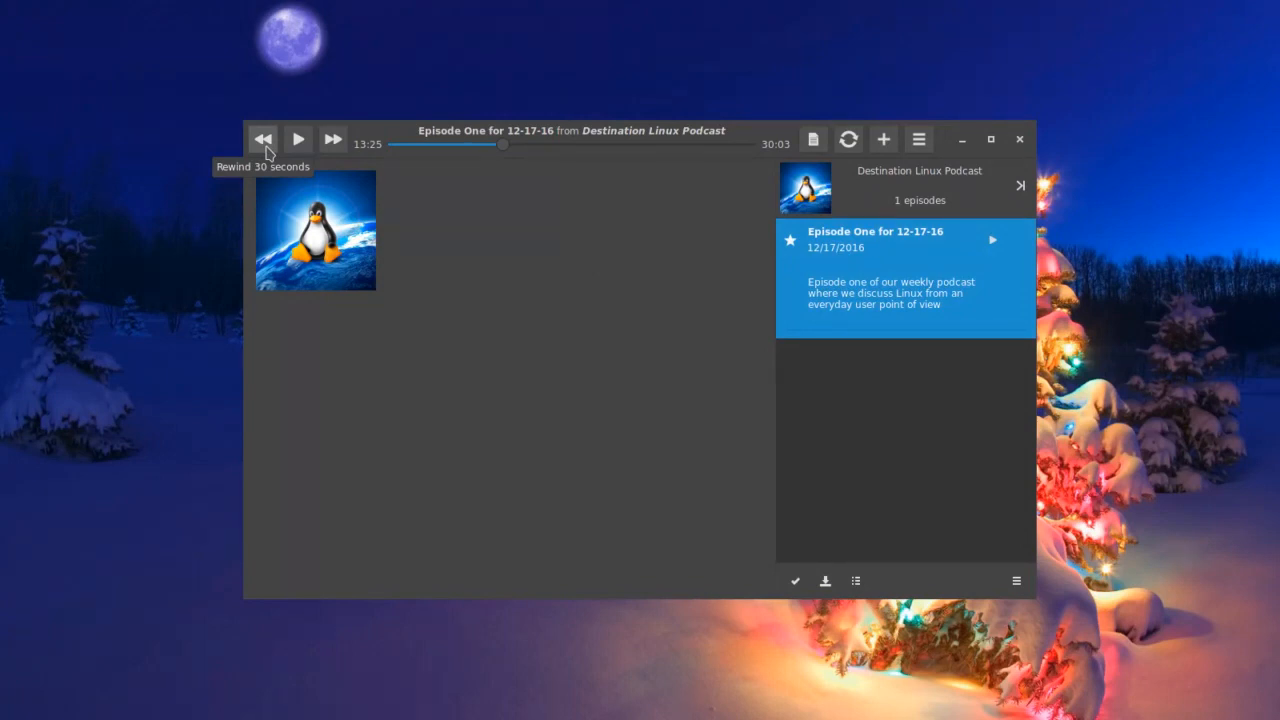
mouse_move(298, 148)
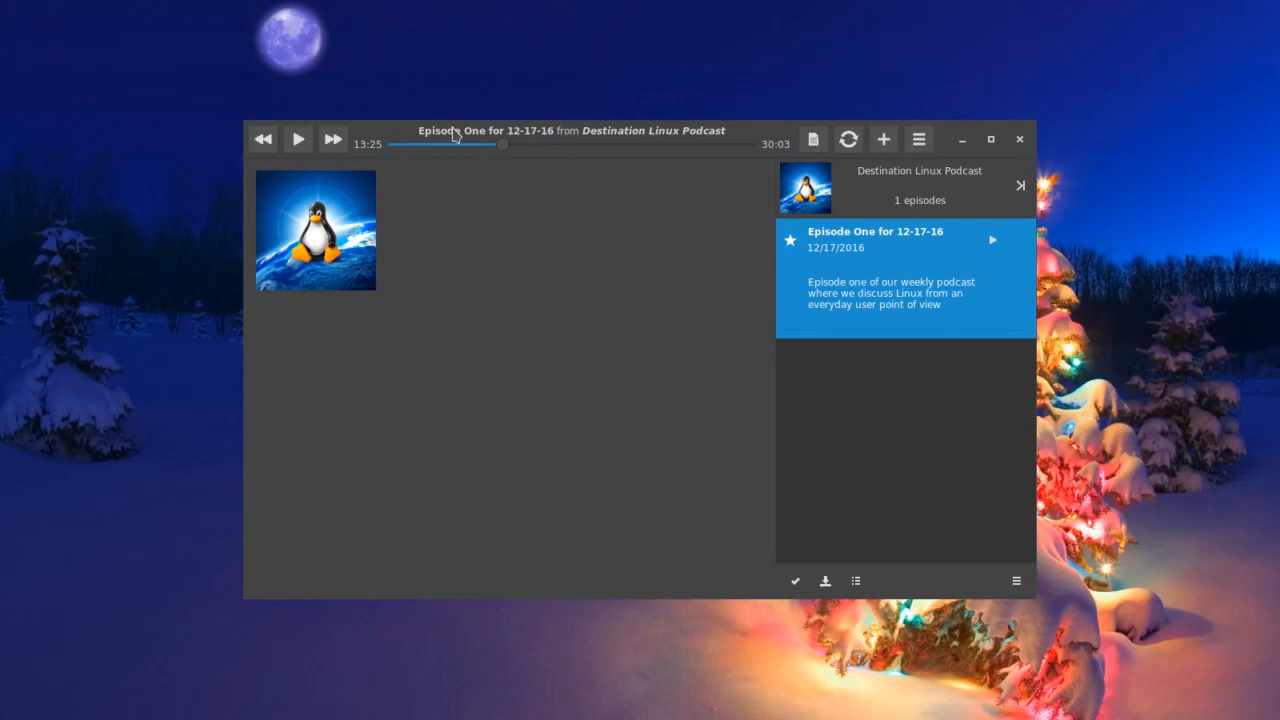
mouse_move(660, 134)
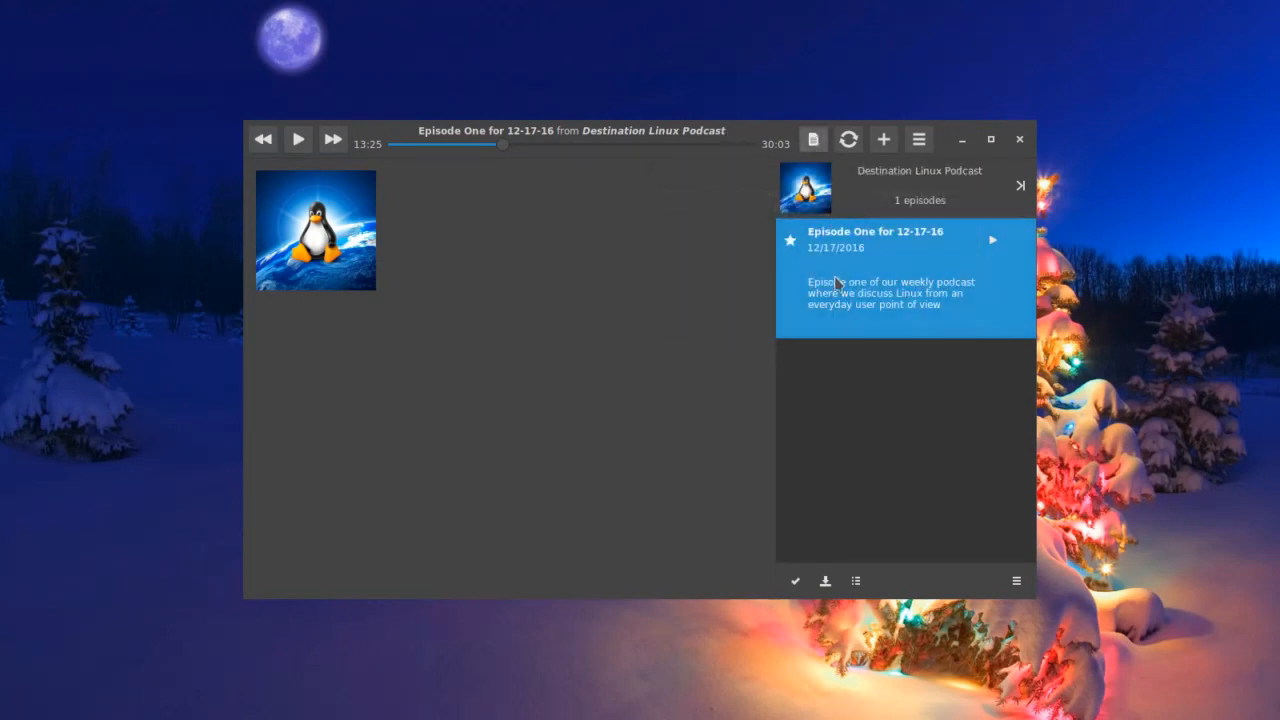
mouse_move(848, 160)
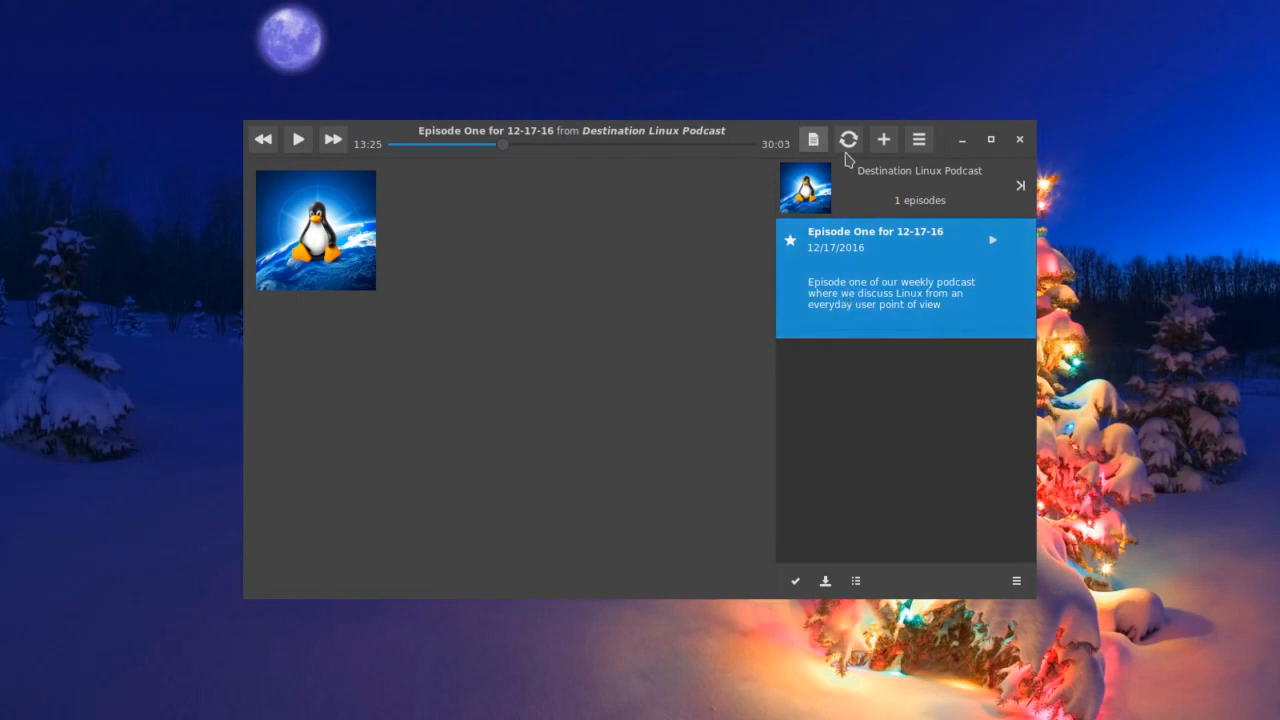
mouse_move(848, 140)
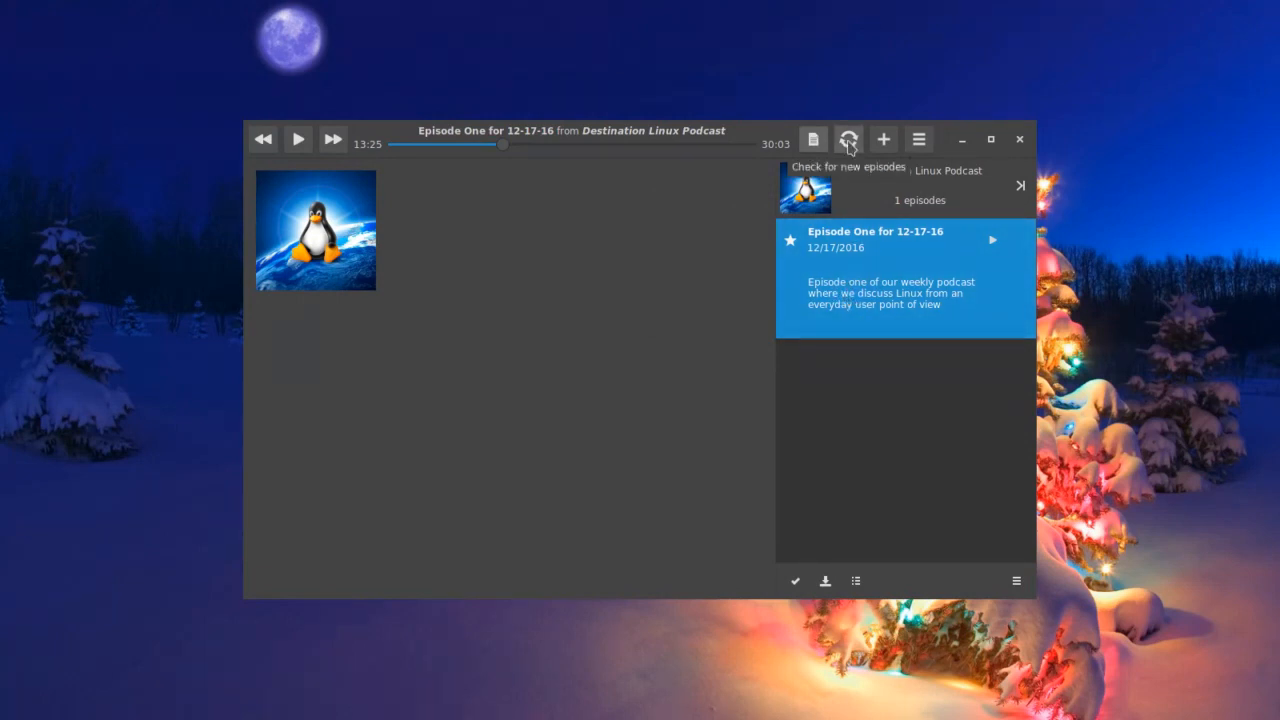
mouse_move(876, 158)
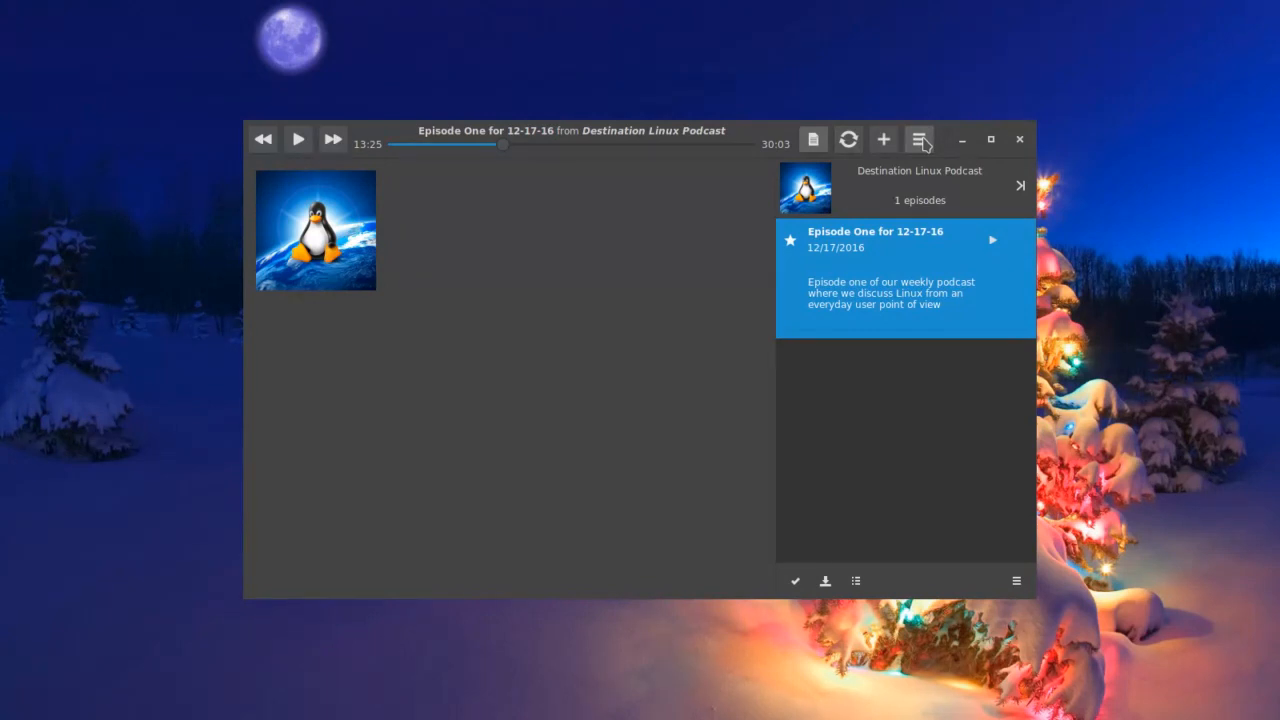
left_click(924, 140)
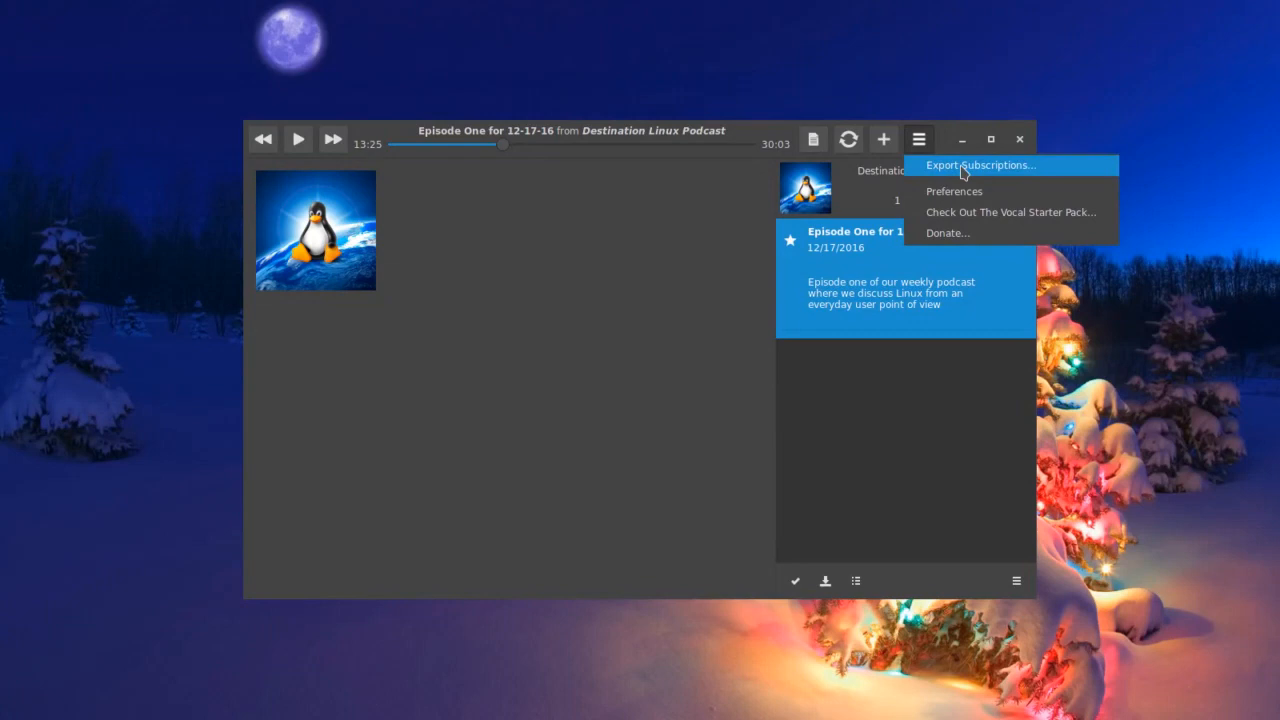
mouse_move(954, 192)
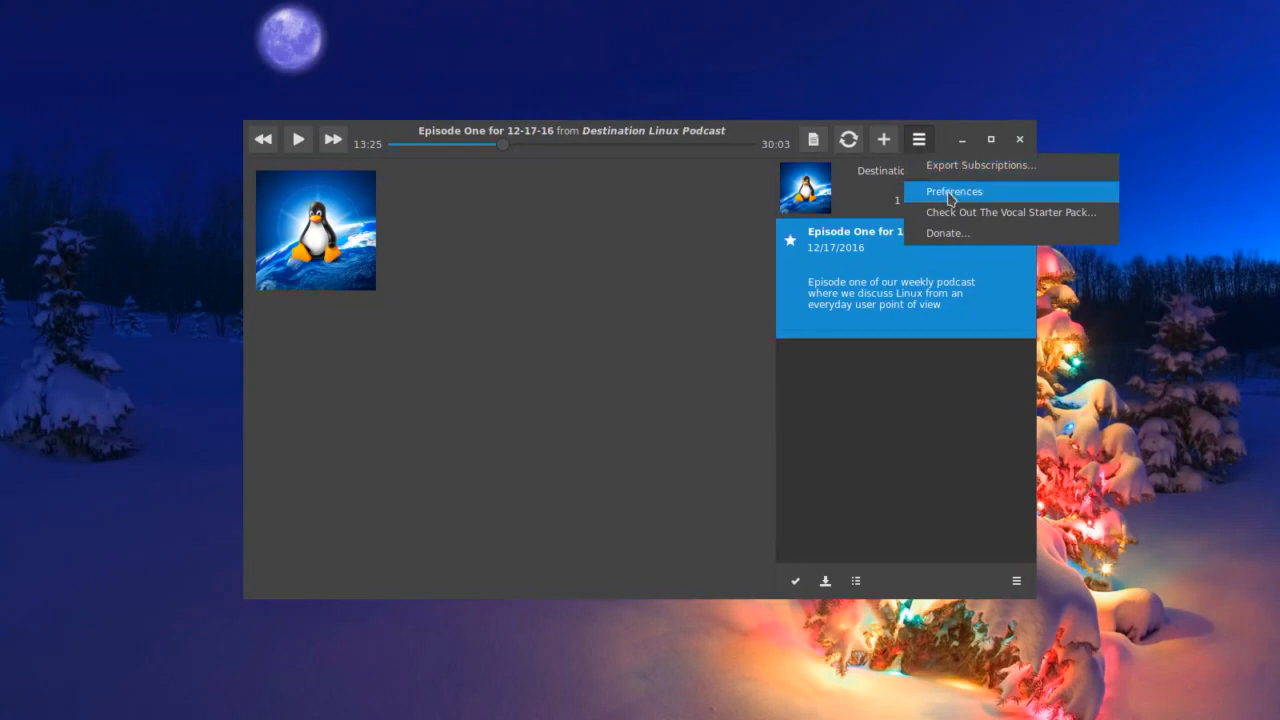
left_click(954, 192)
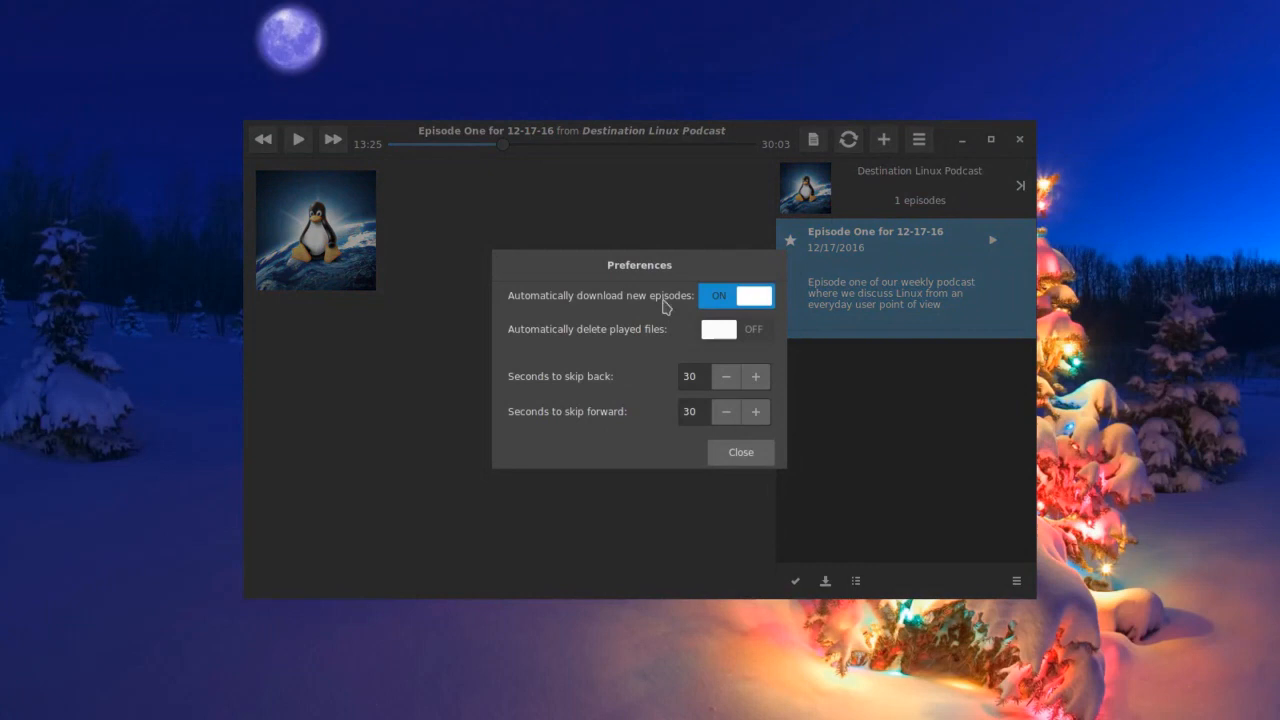
mouse_move(550, 312)
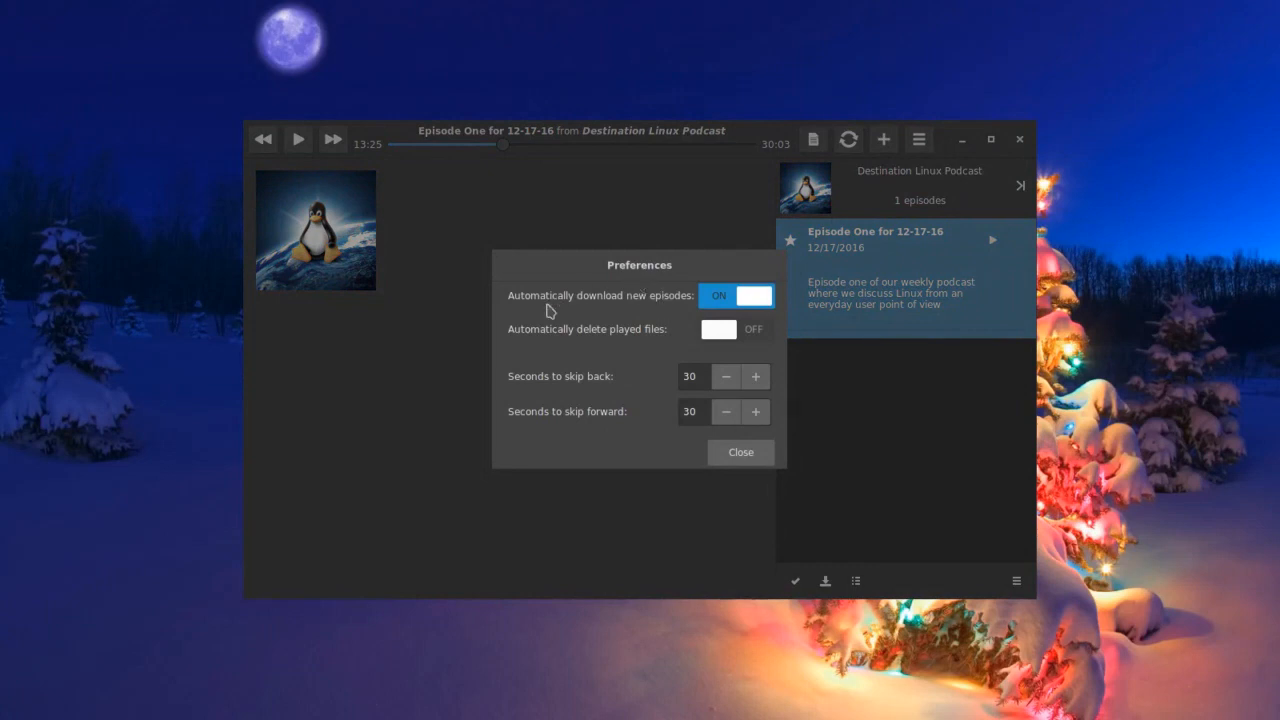
mouse_move(684, 318)
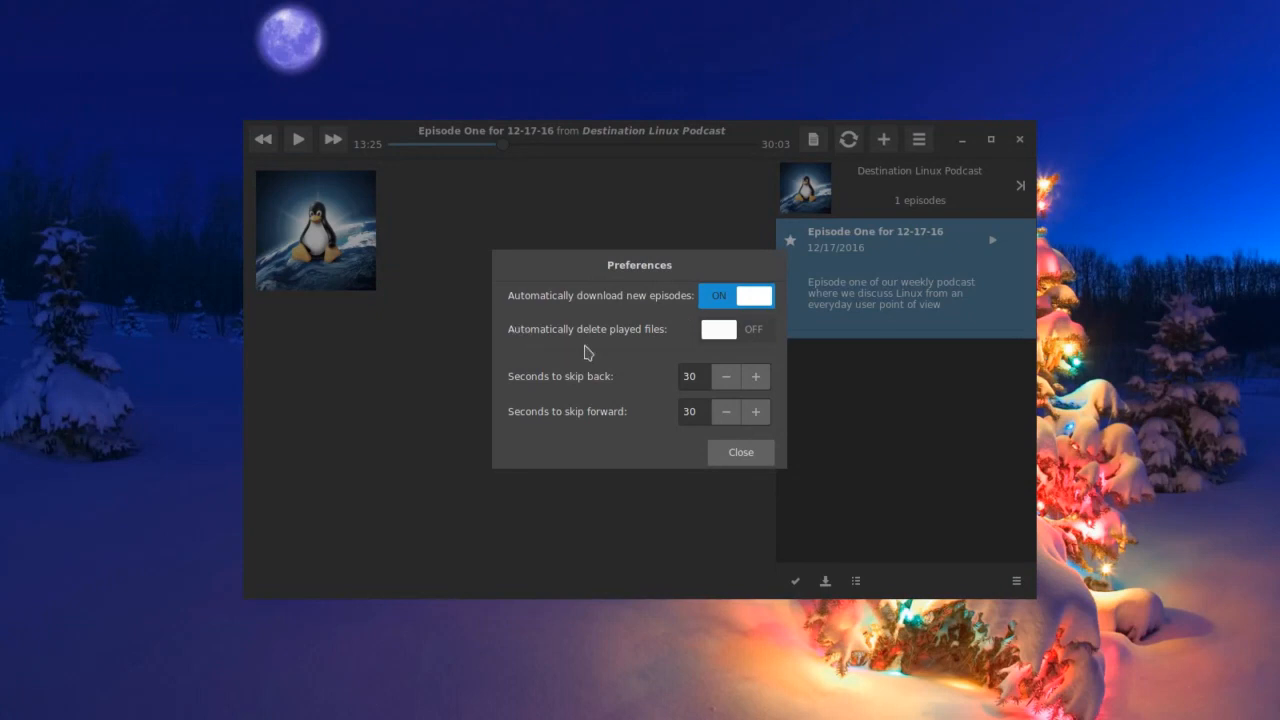
mouse_move(614, 344)
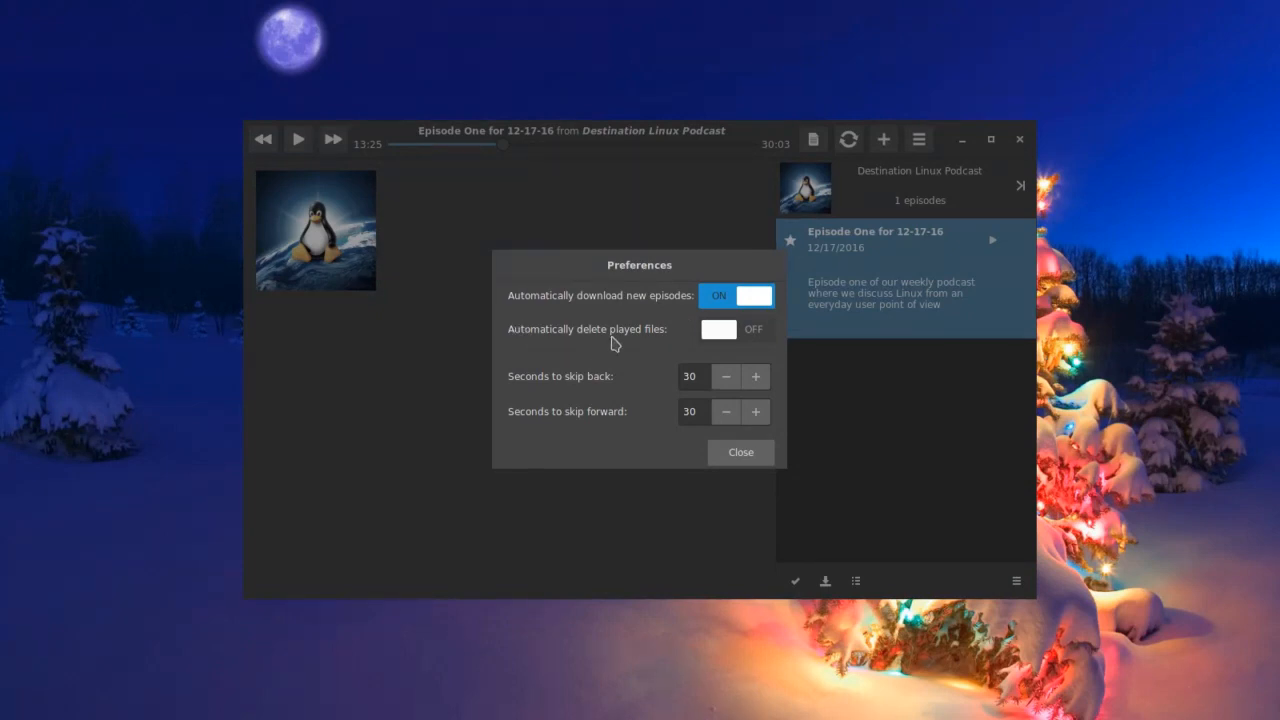
mouse_move(622, 384)
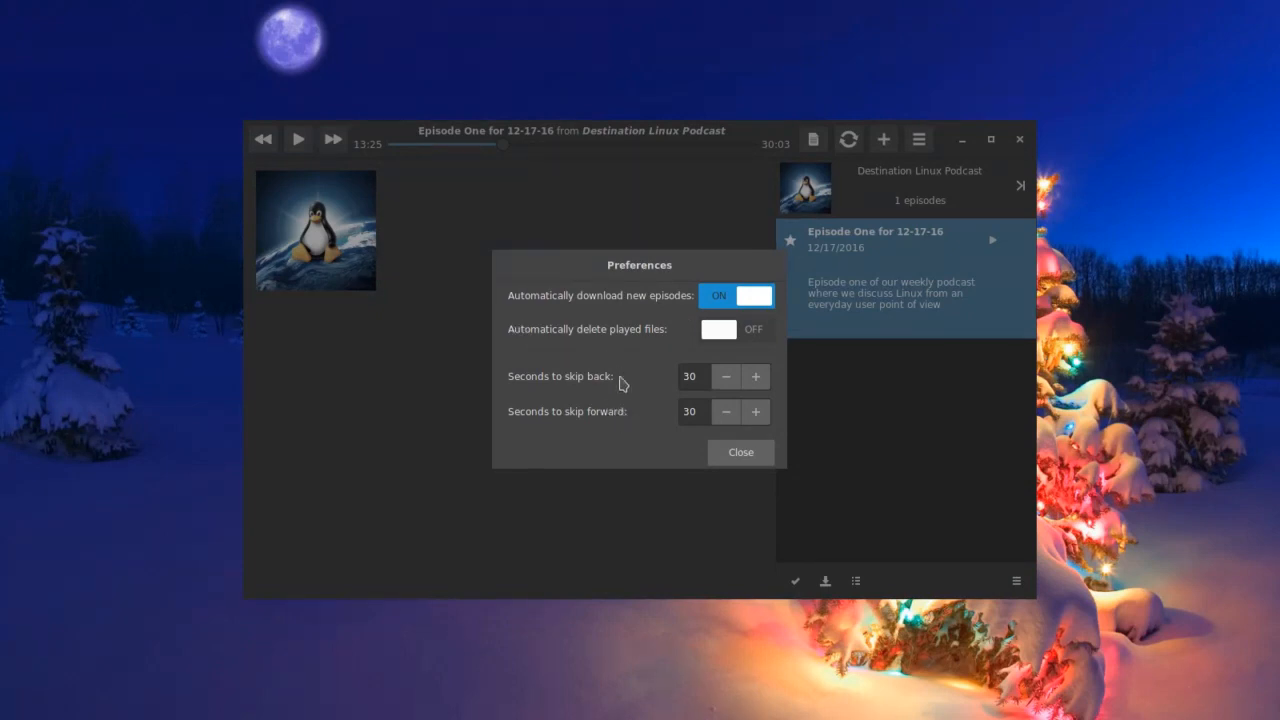
mouse_move(656, 412)
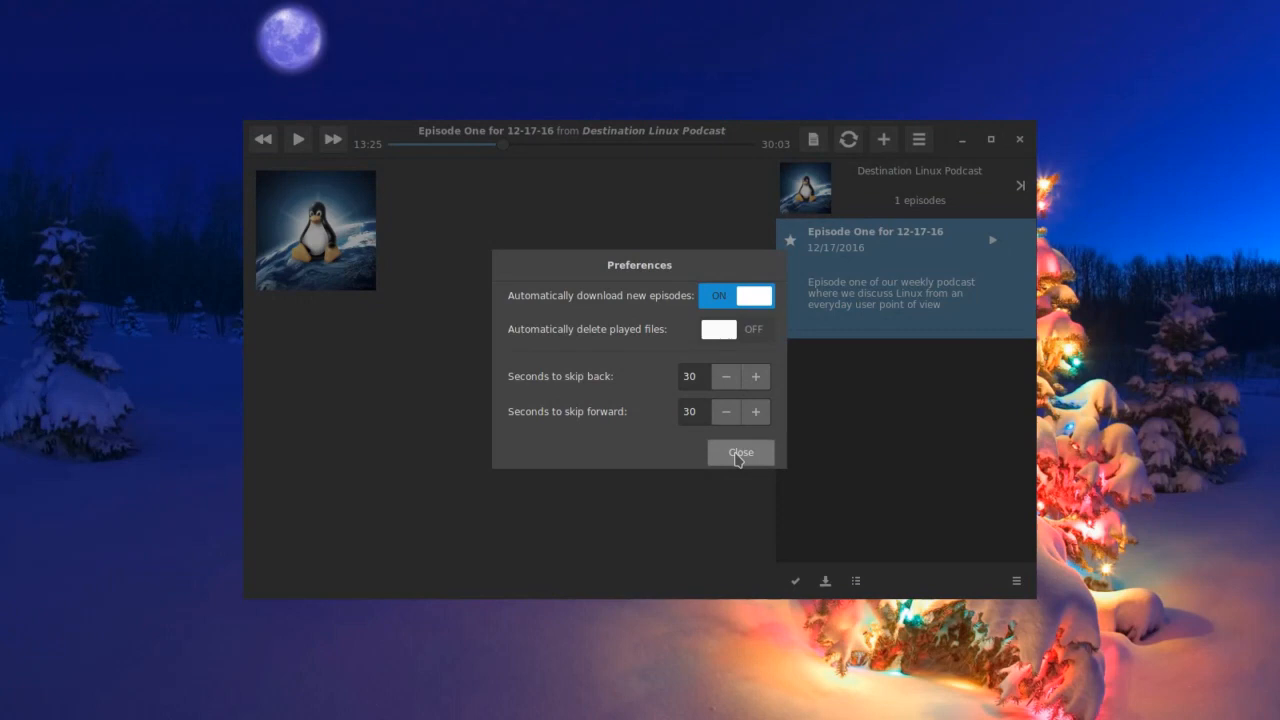
left_click(740, 452)
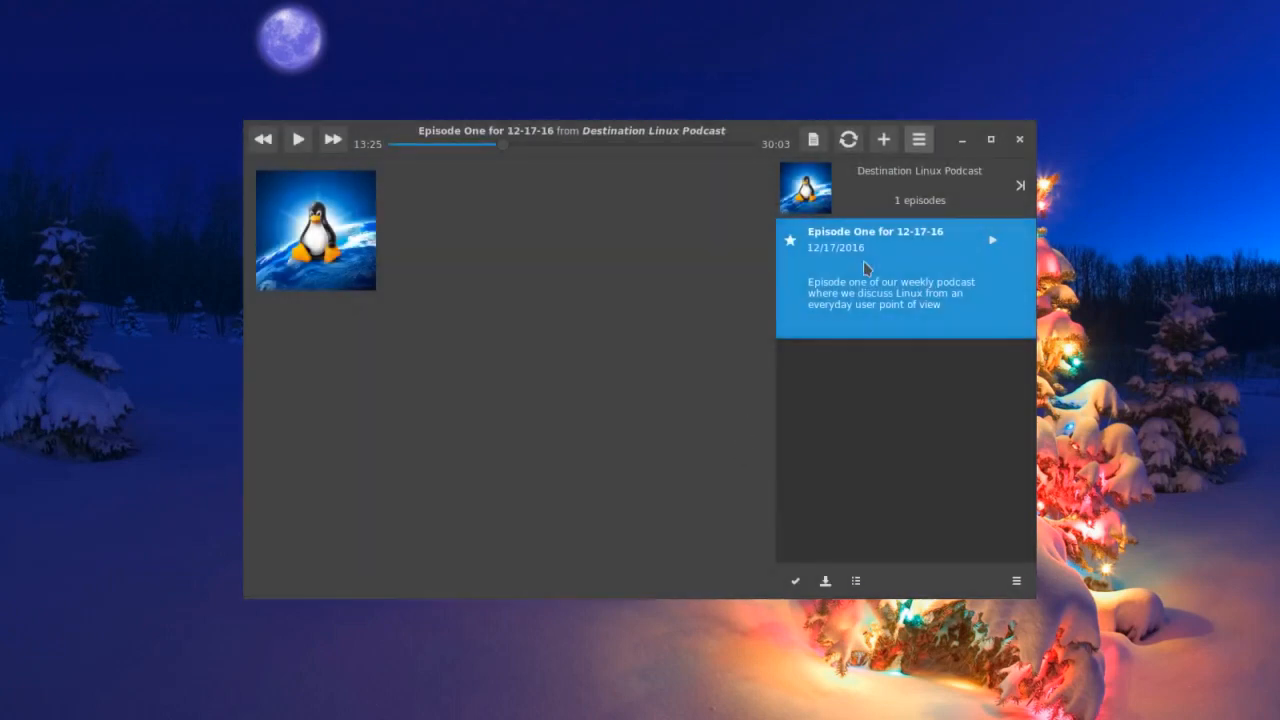
left_click(920, 140)
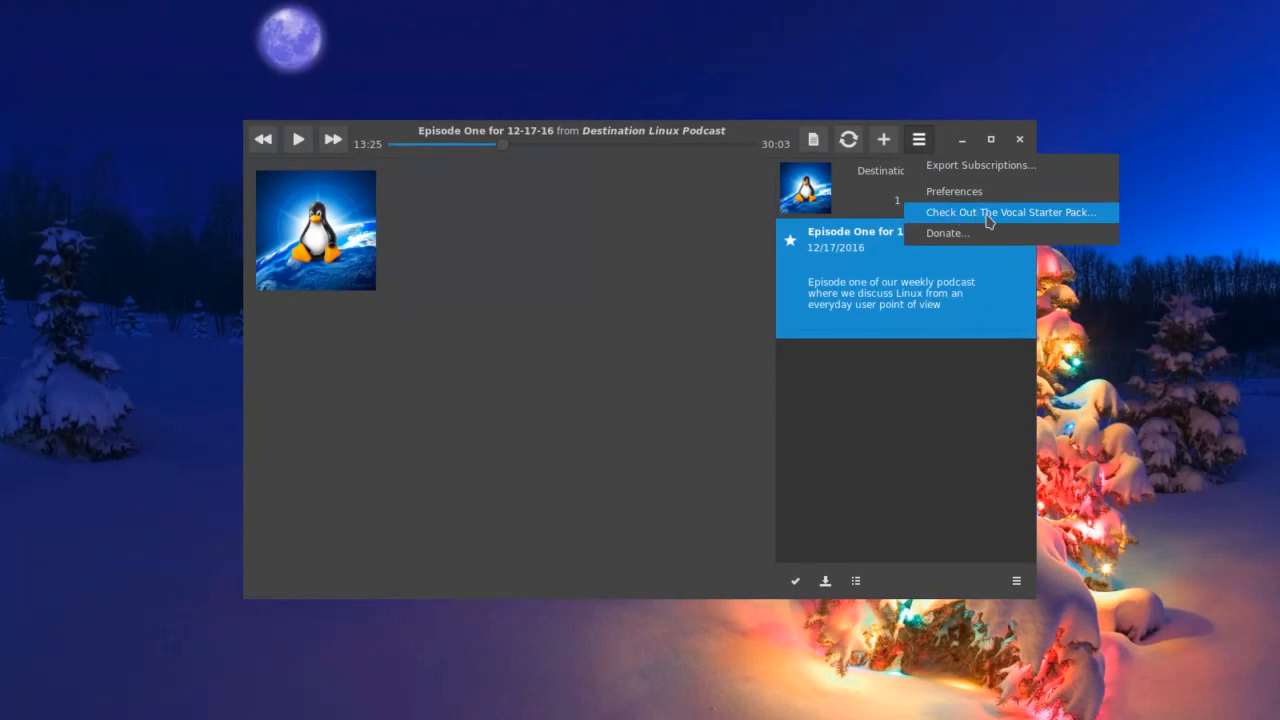
left_click(1008, 212)
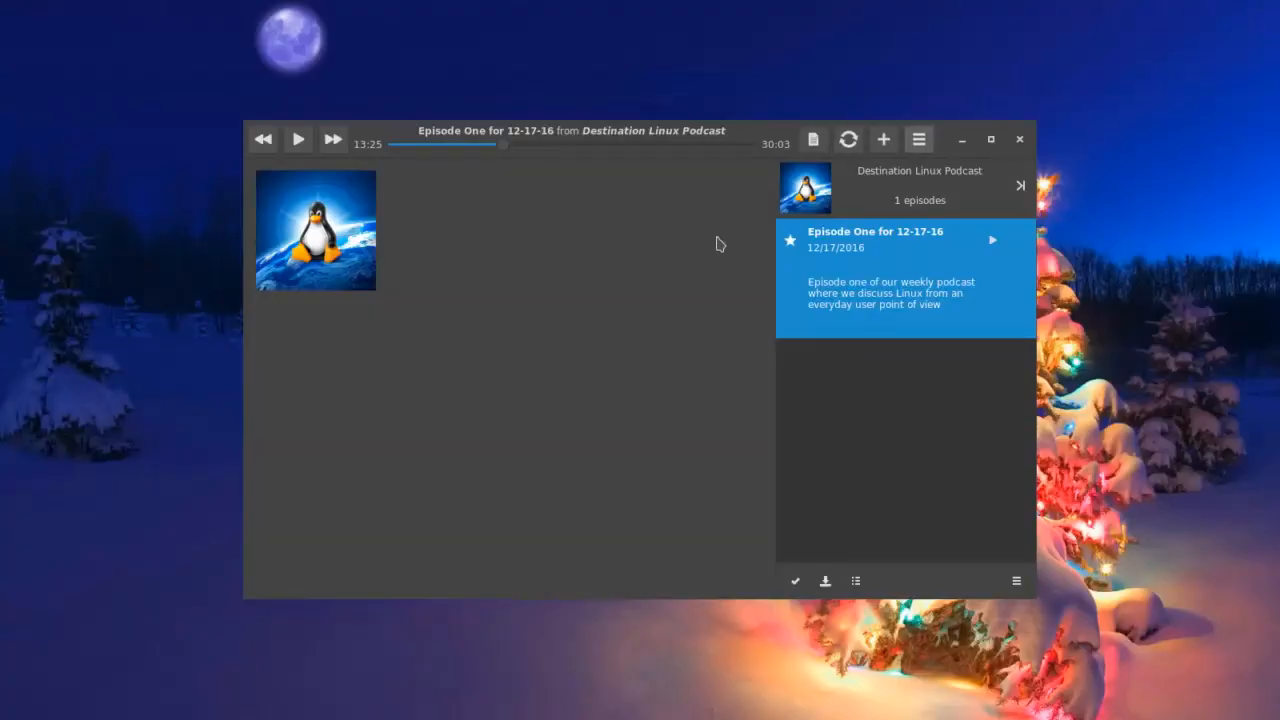
mouse_move(660, 368)
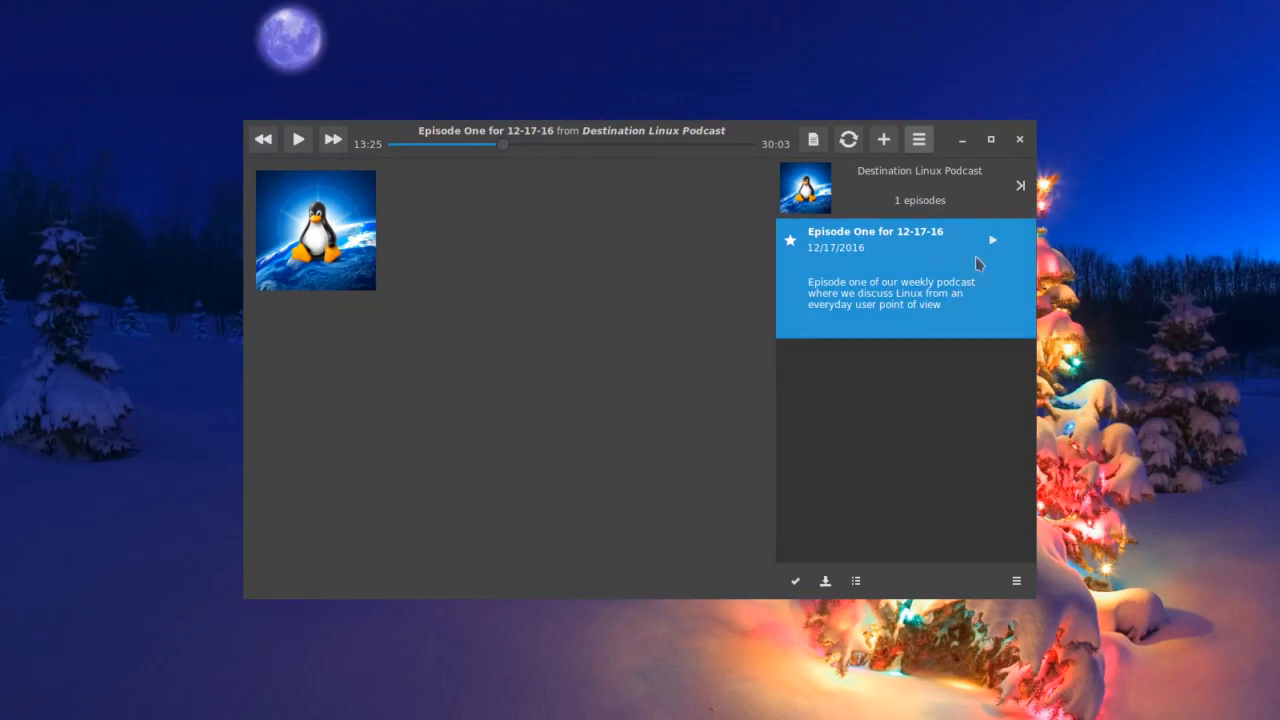
mouse_move(924, 268)
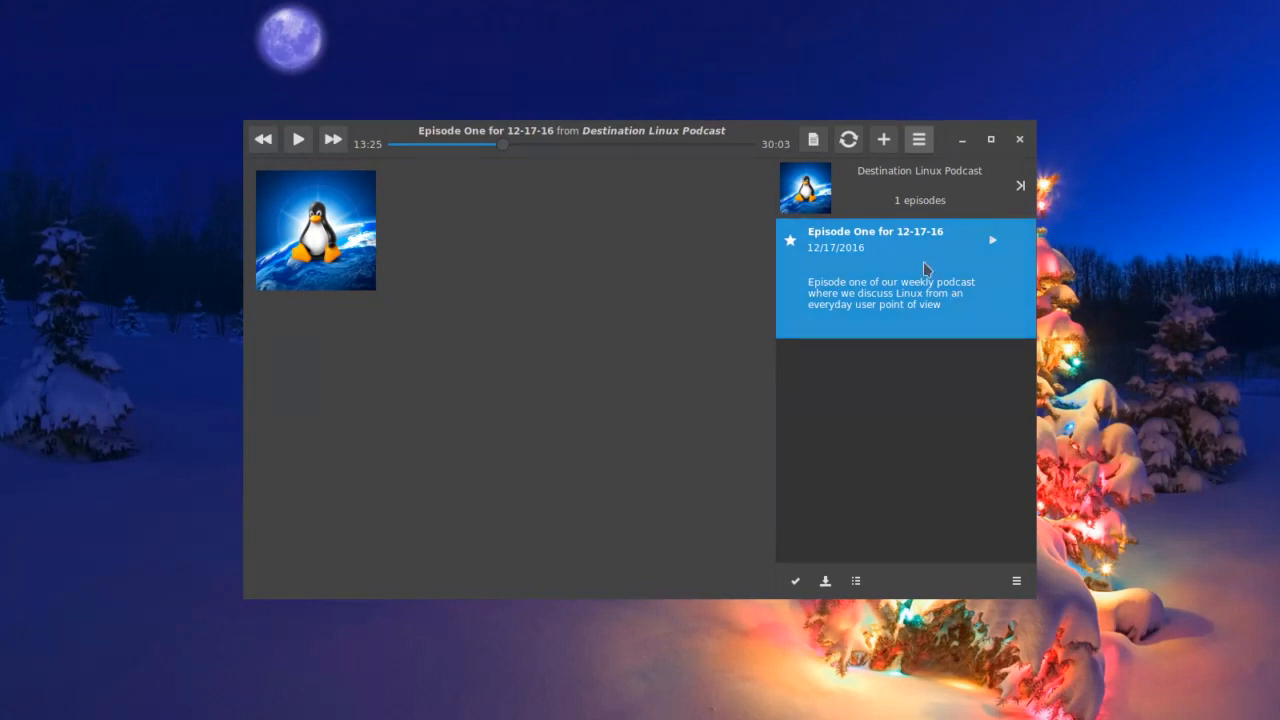
mouse_move(794, 580)
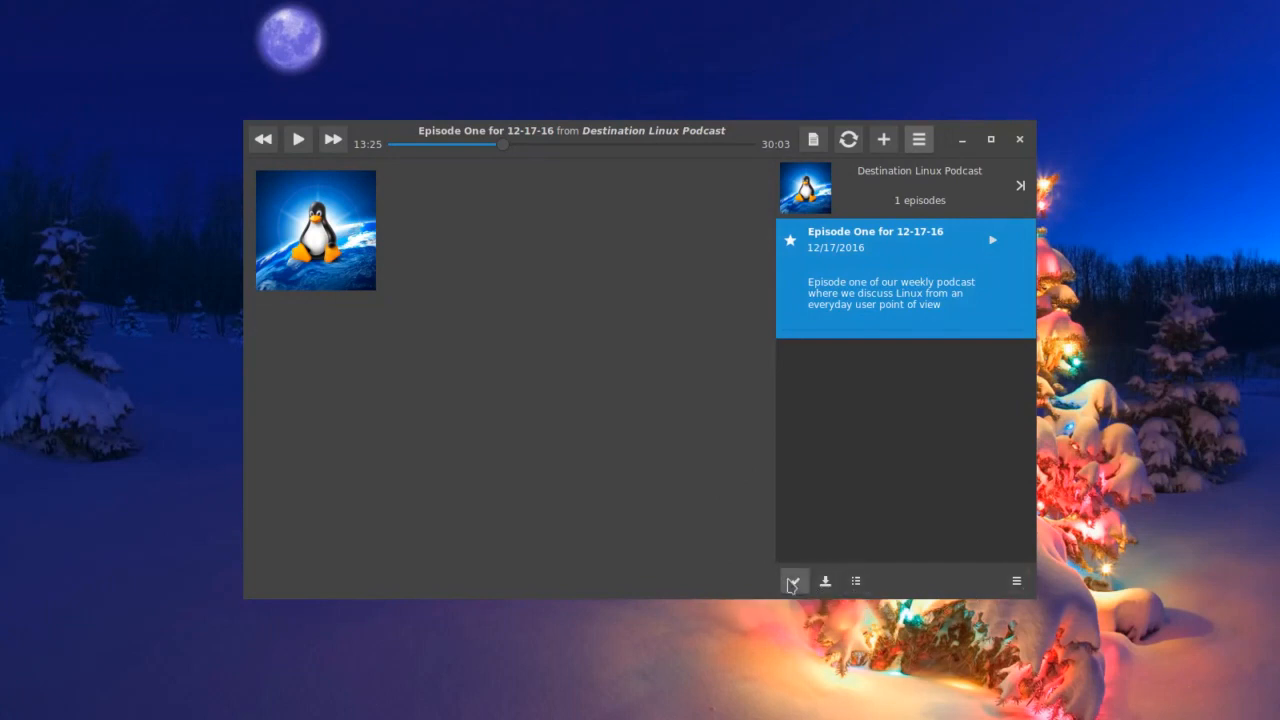
mouse_move(792, 580)
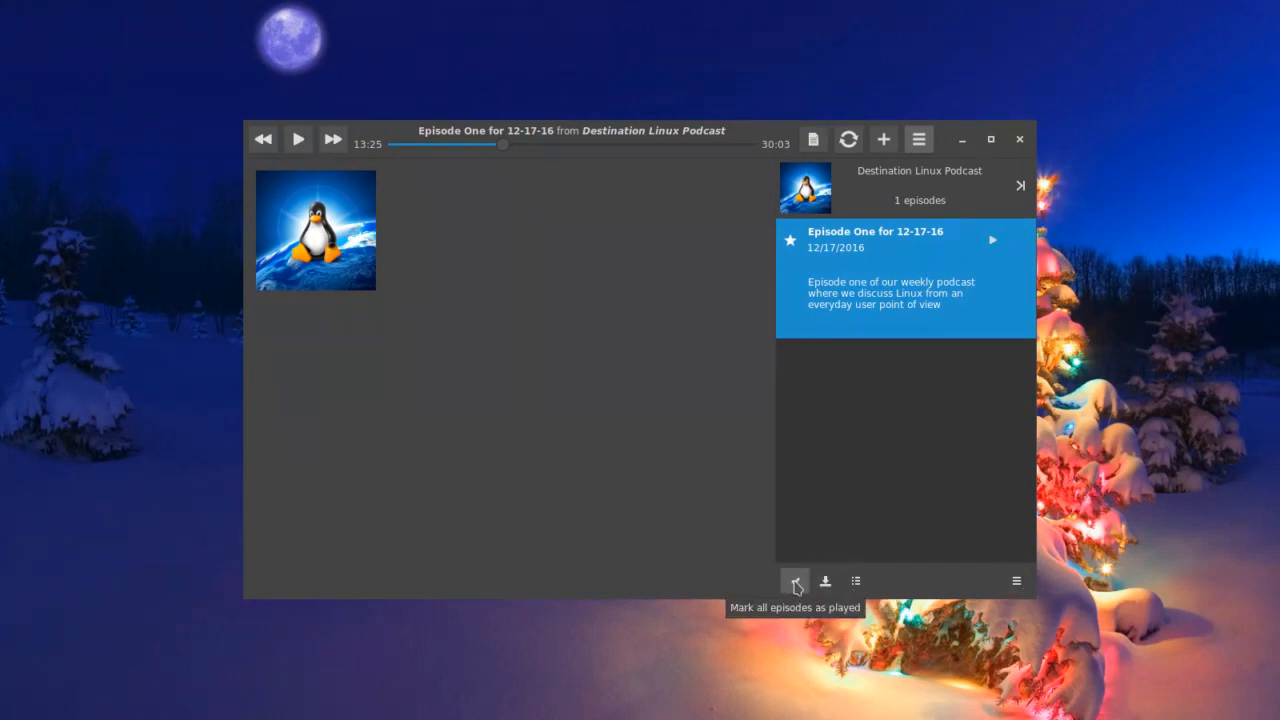
mouse_move(824, 580)
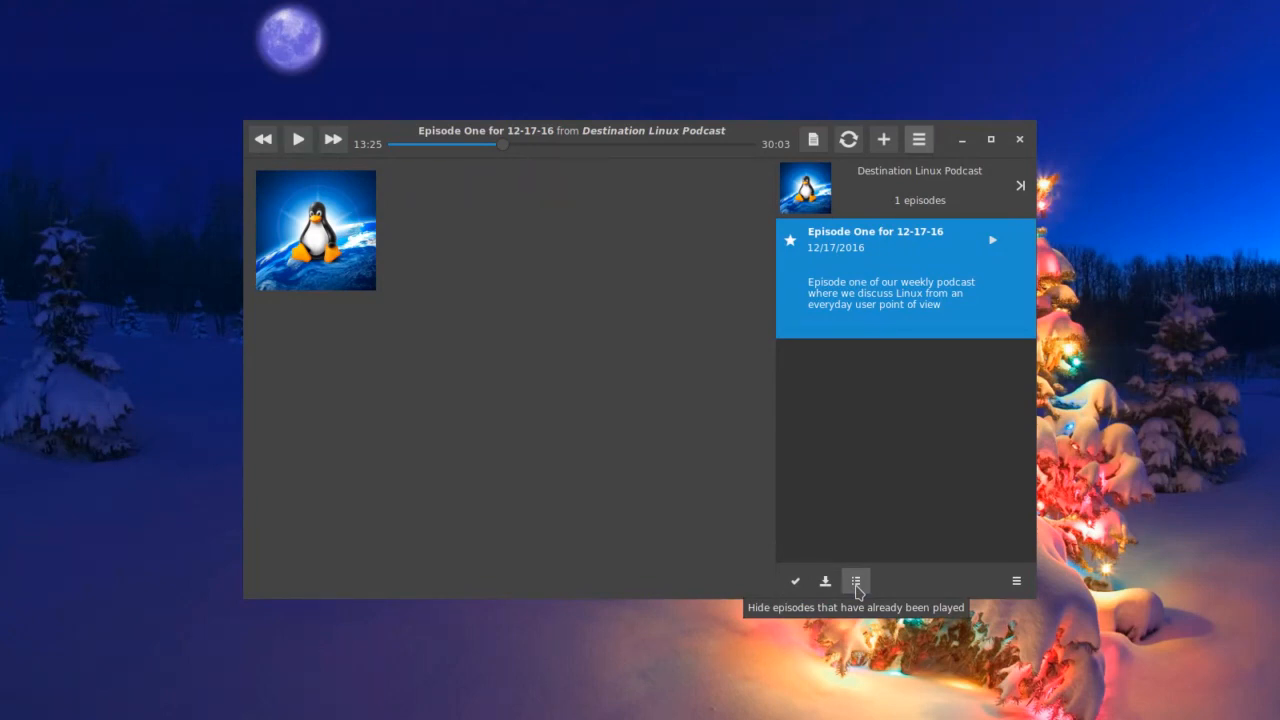
mouse_move(1016, 584)
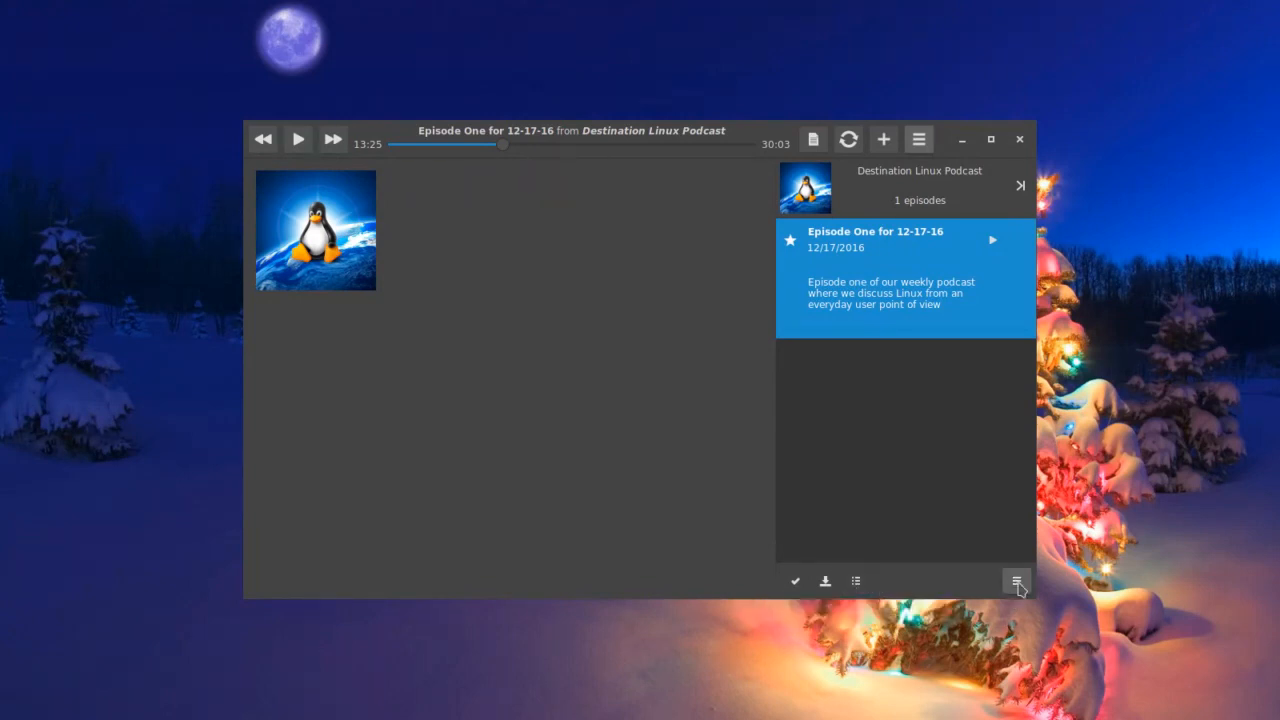
mouse_move(1016, 580)
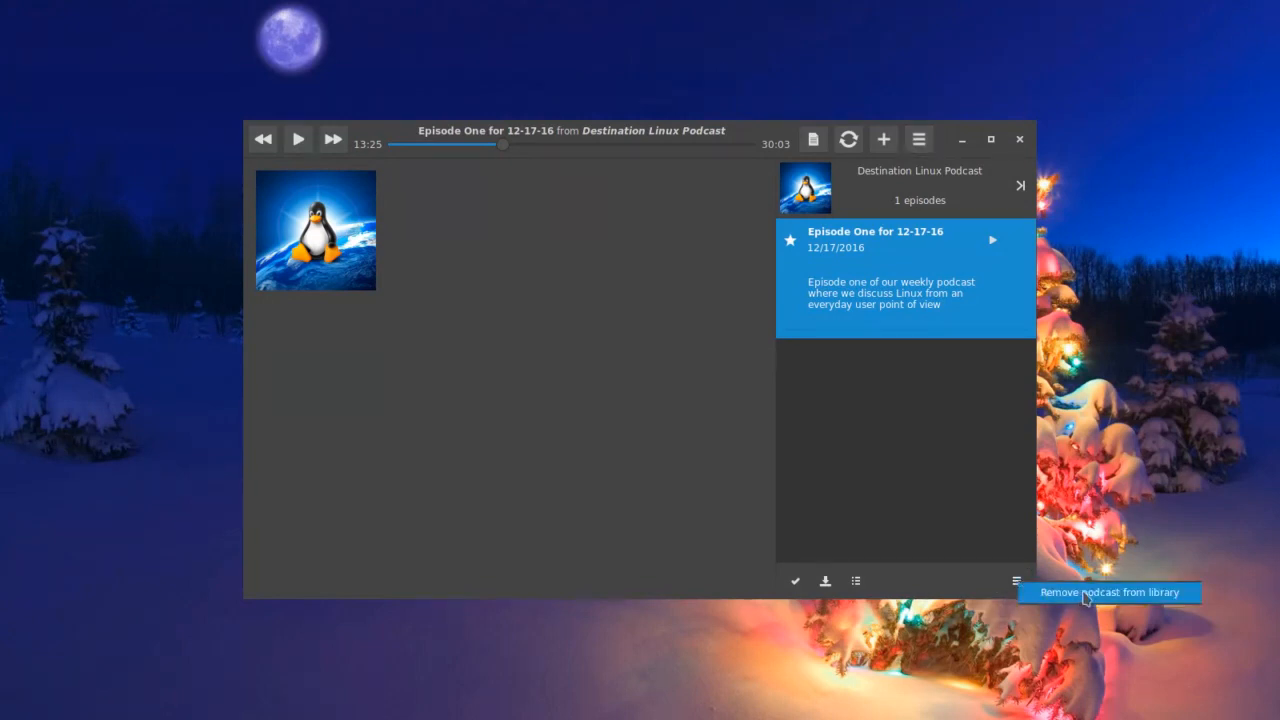
mouse_move(648, 488)
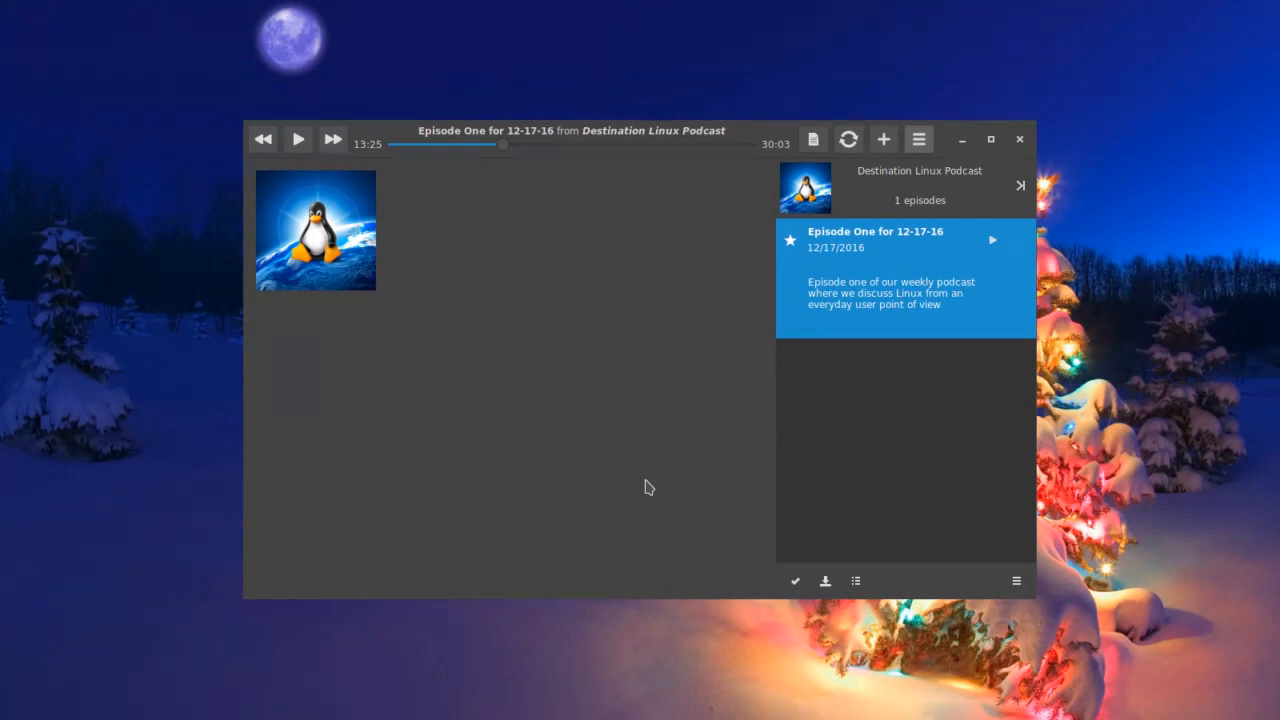
mouse_move(636, 482)
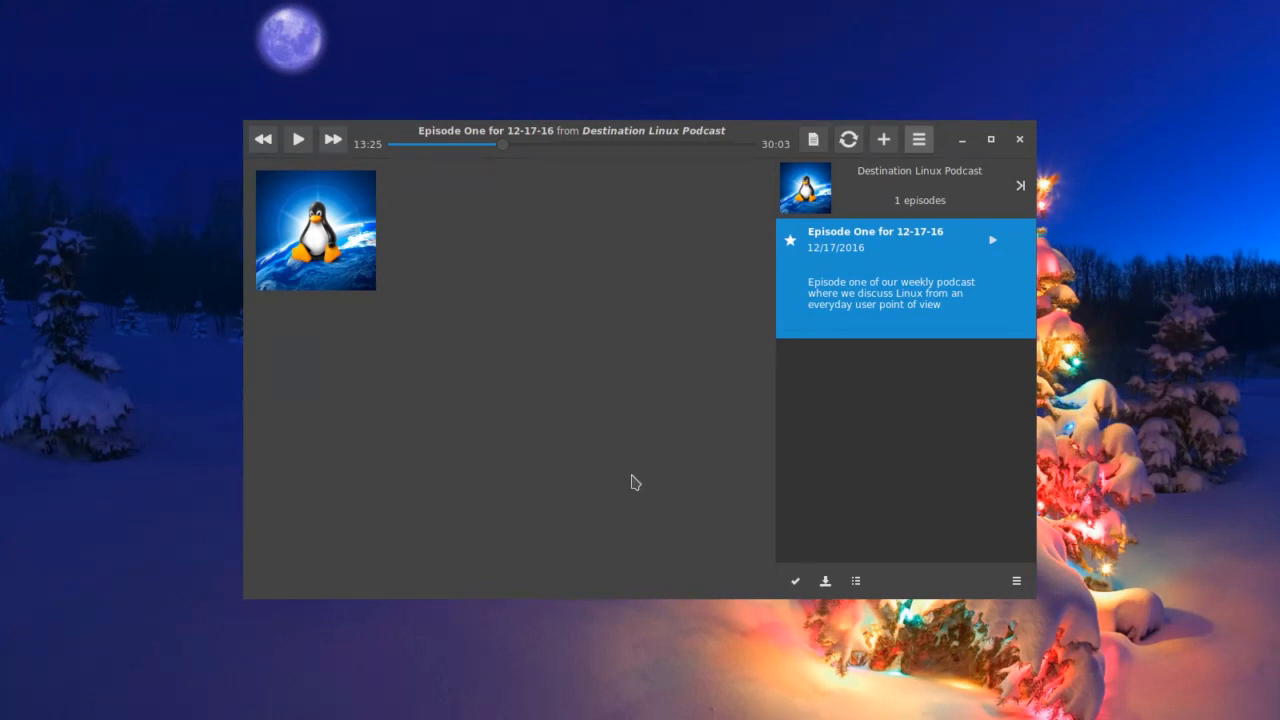
Follow Vocal's Donate link, landing on a 404 page at vocalproject.net/donate
left_click(918, 140)
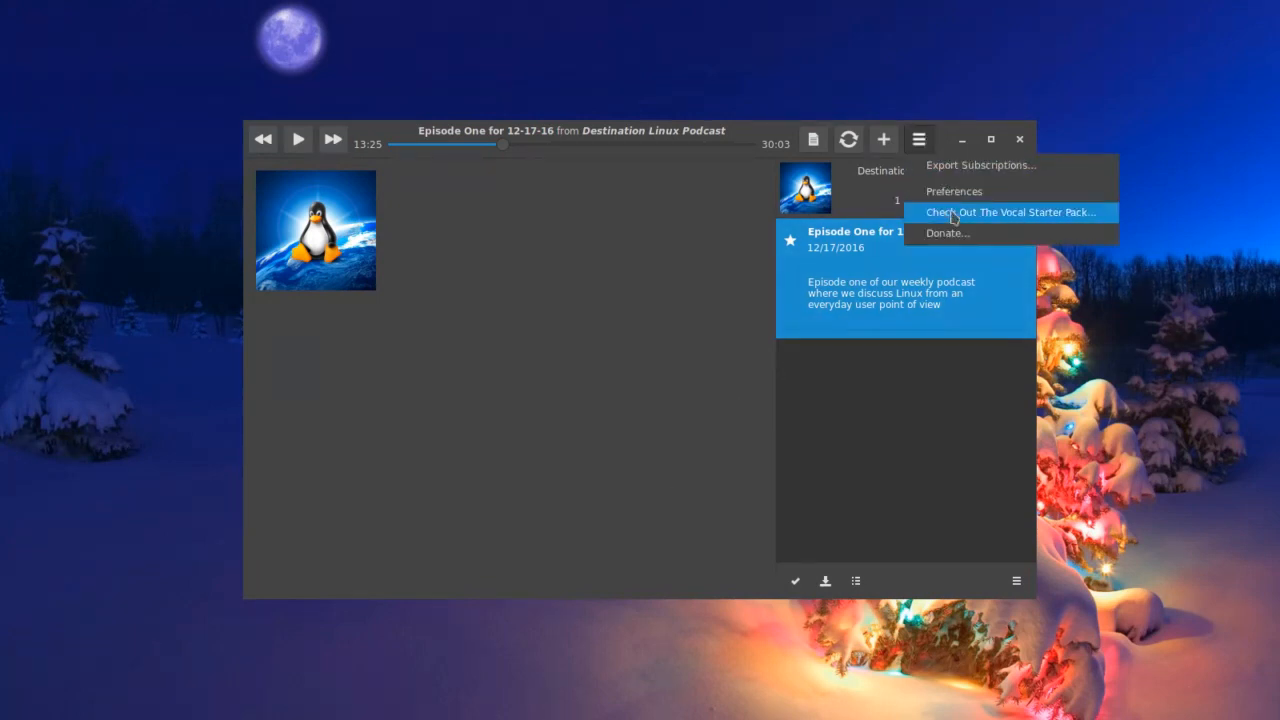
left_click(946, 232)
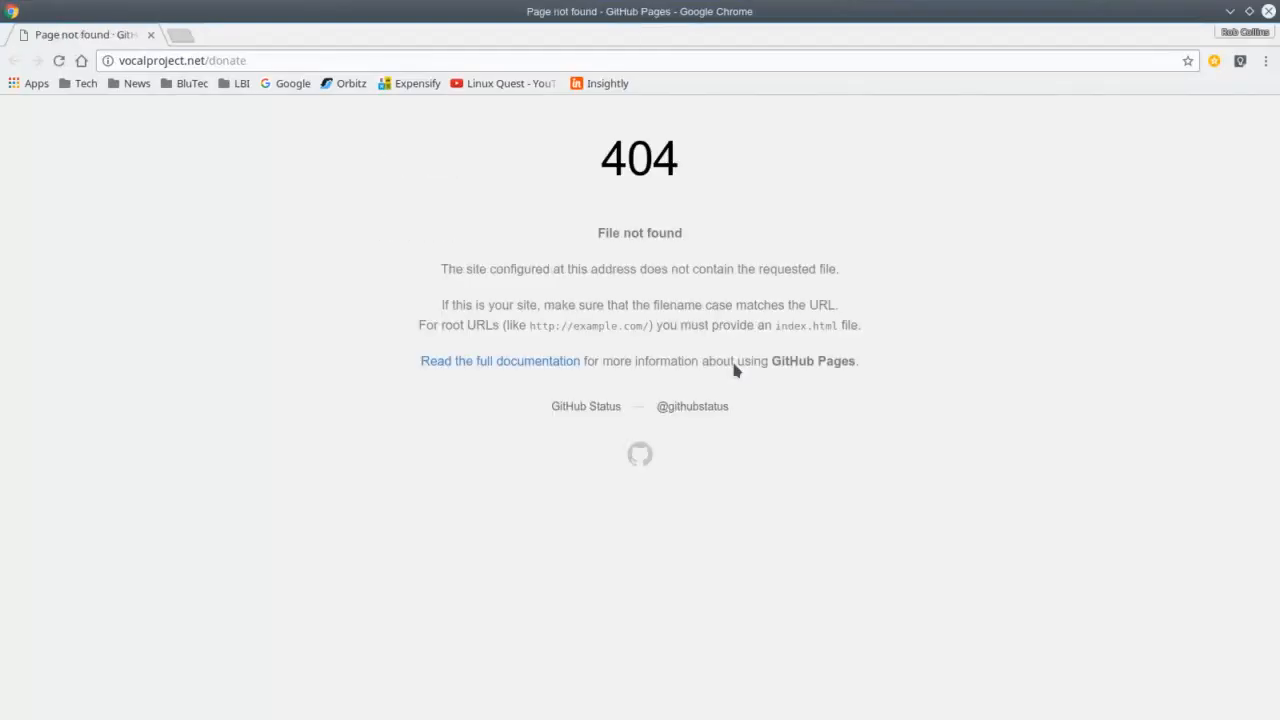